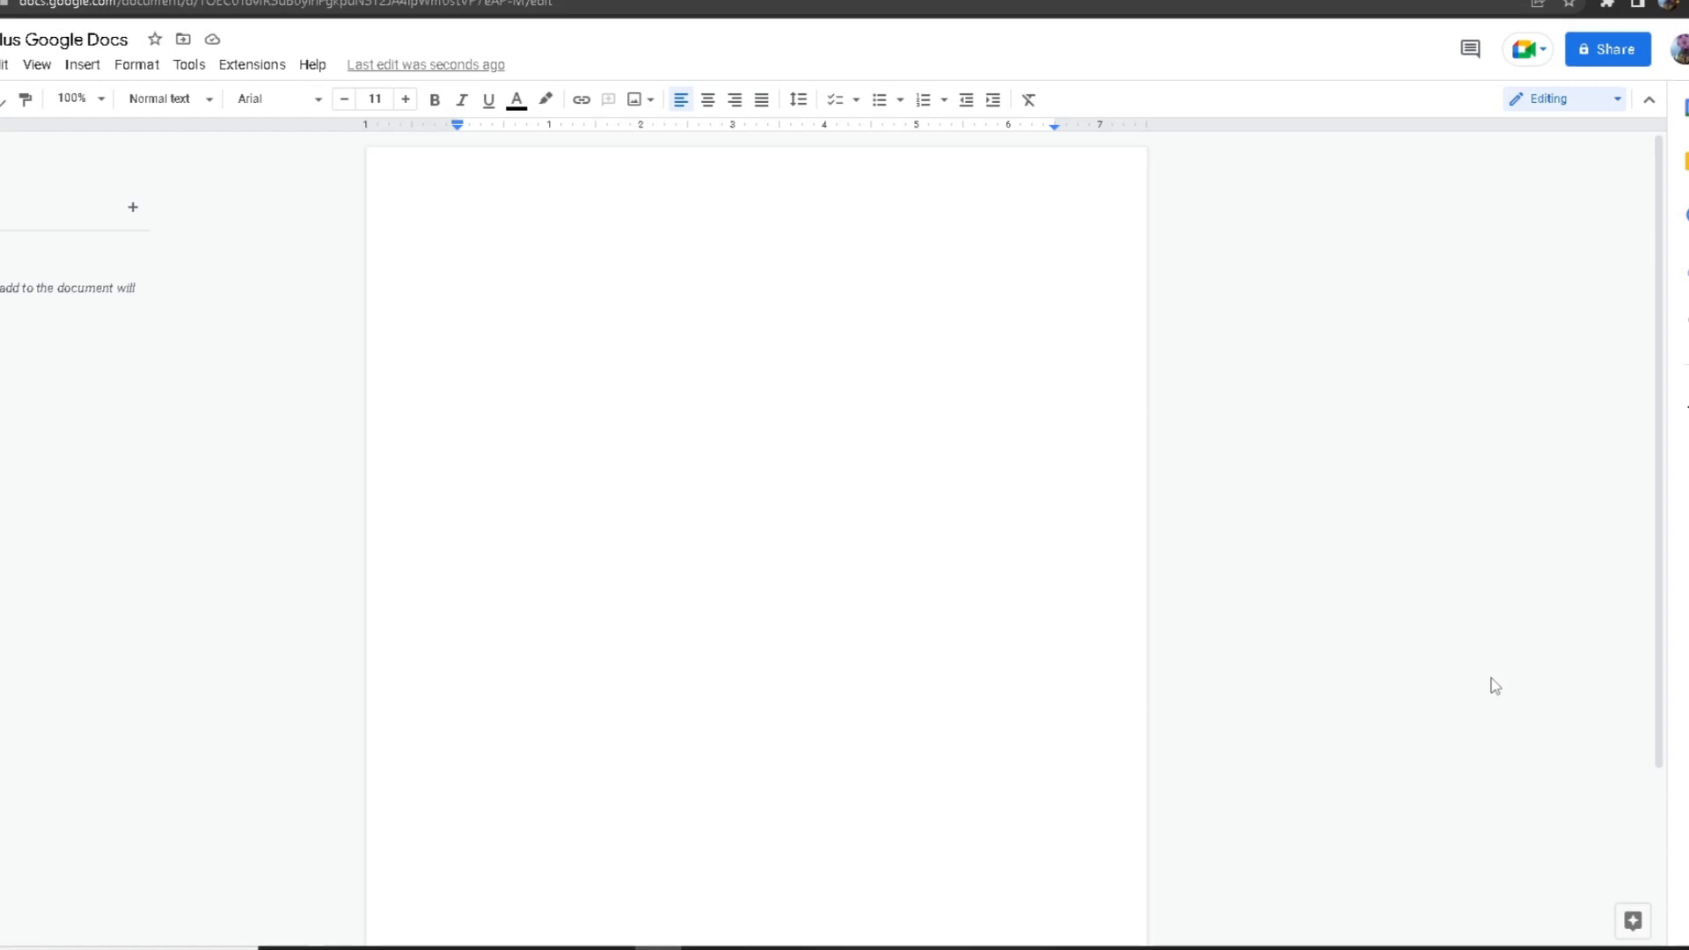
# - Launch the GPT plus Google Docs add-on from Extensions with Start GPT
pyautogui.click(458, 248)
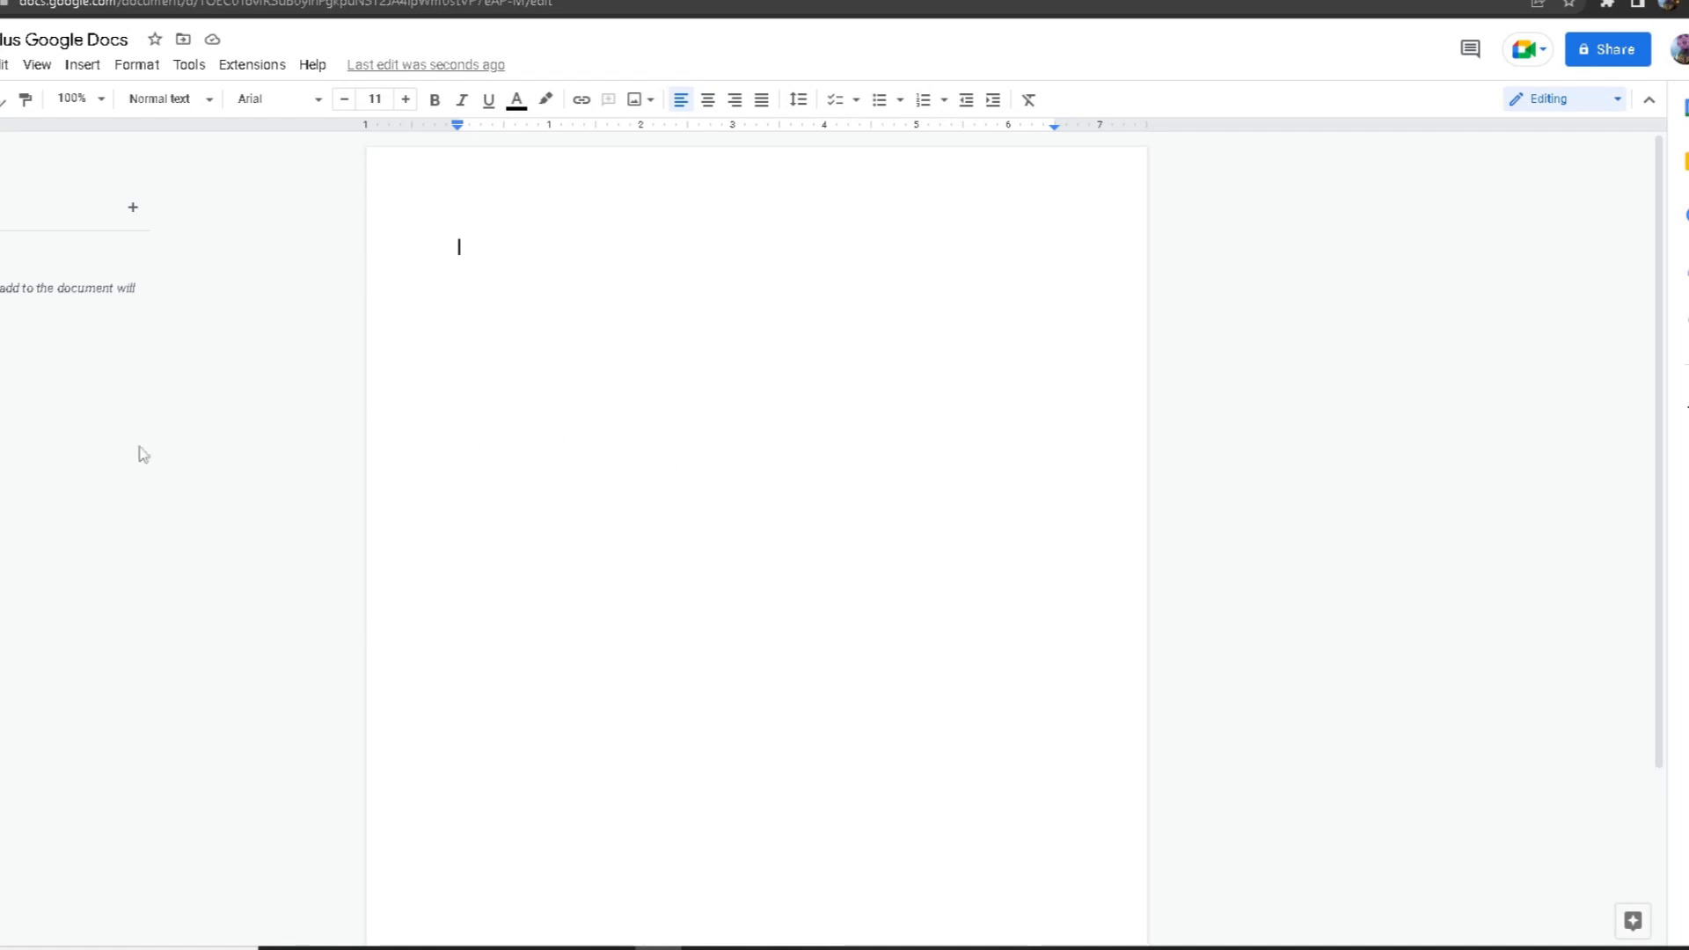
pyautogui.click(251, 64)
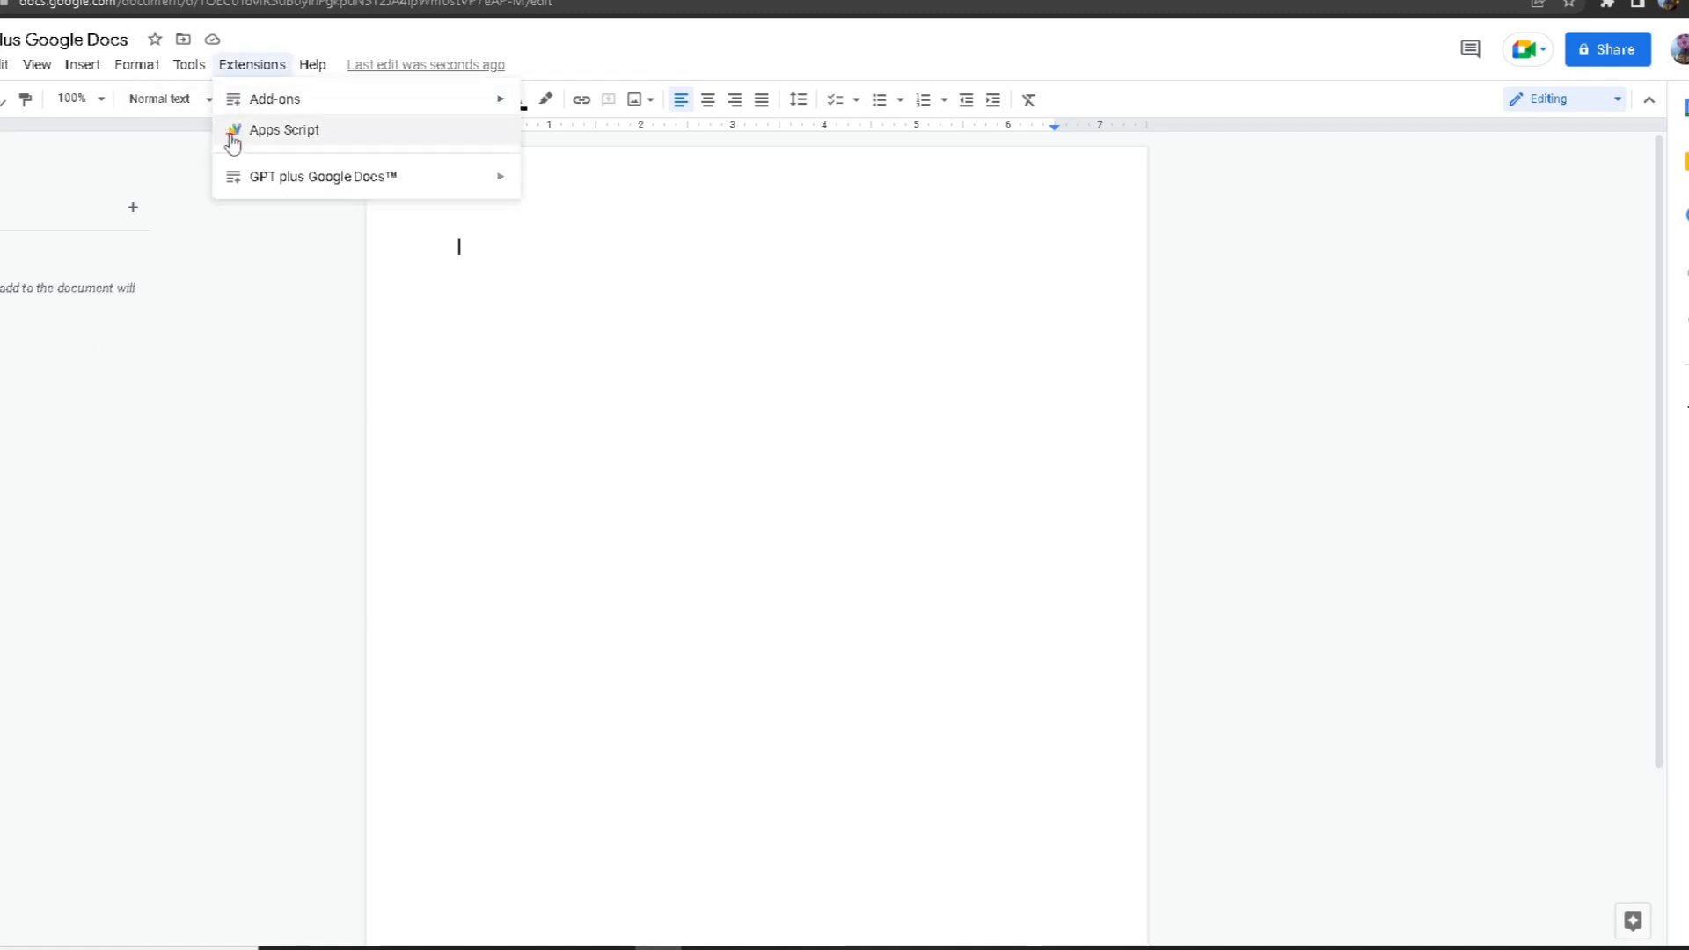
pyautogui.moveTo(259, 158)
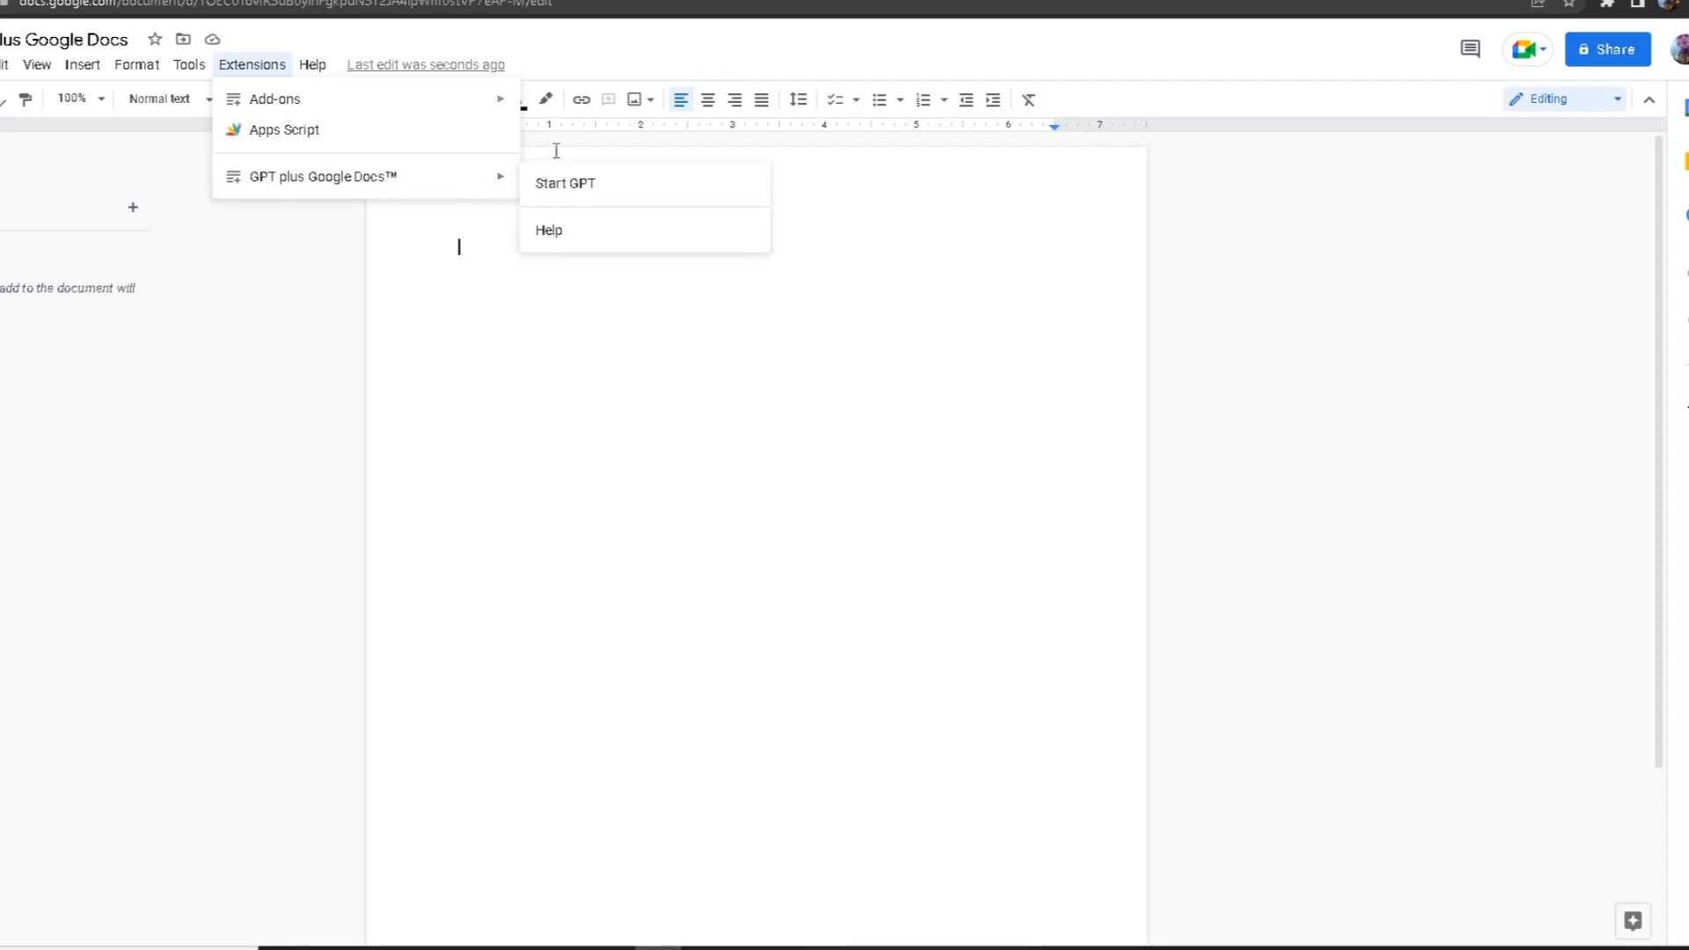
pyautogui.click(565, 183)
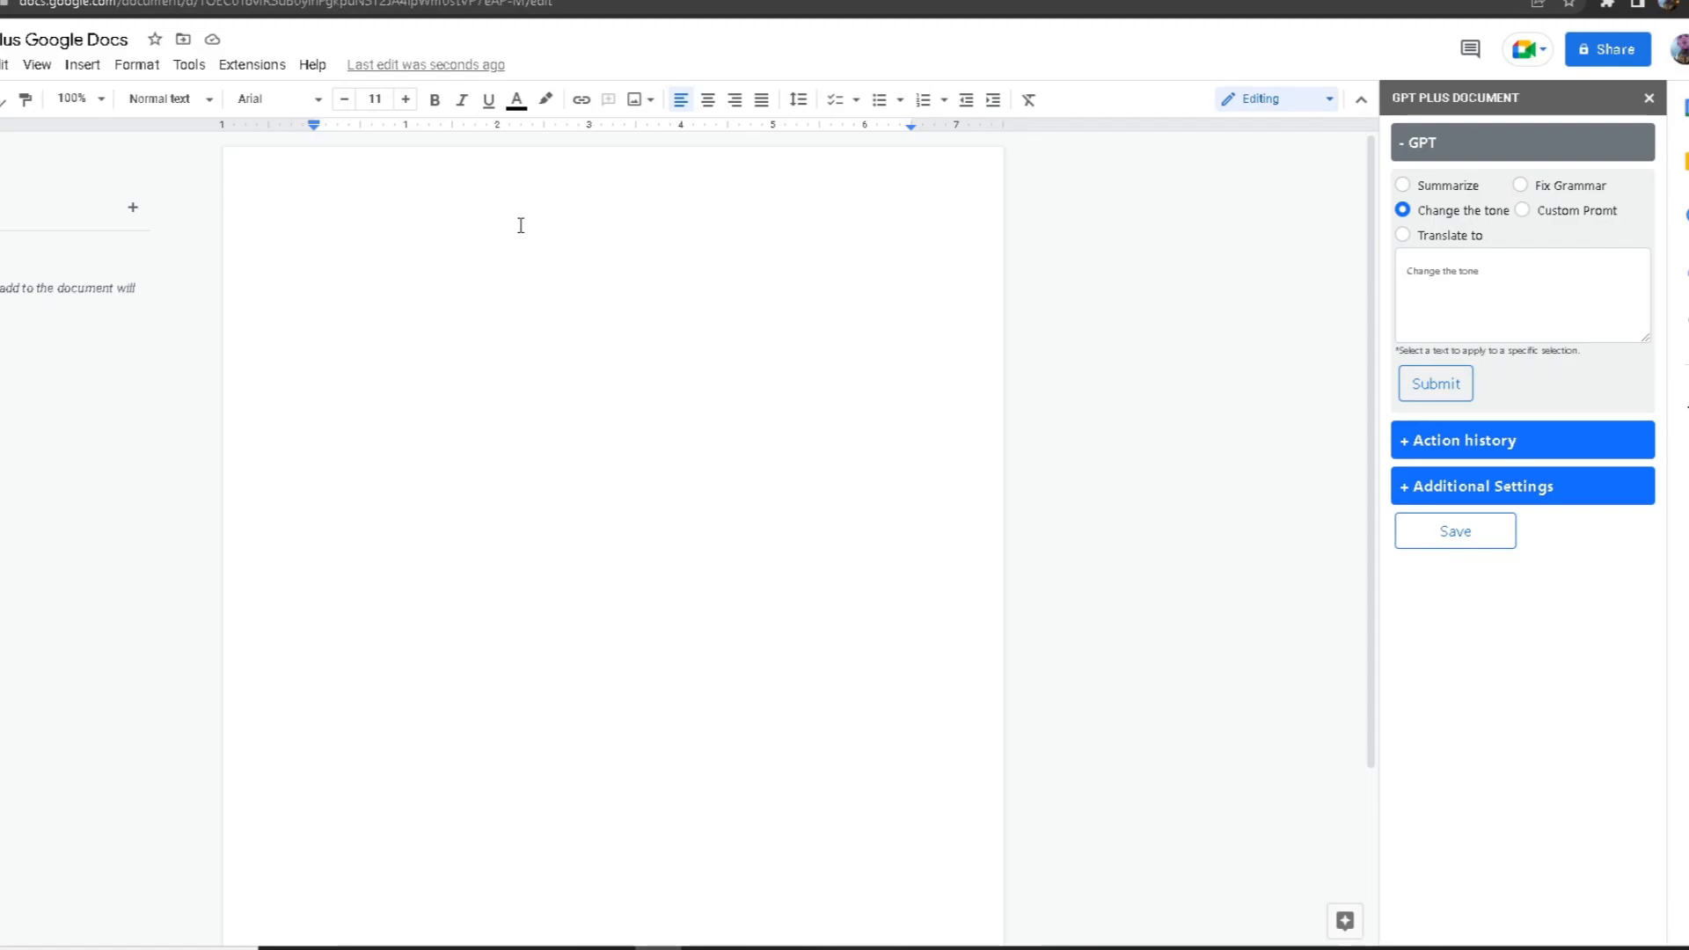
# - Type 'Write me a letter for my coworker' and enter Funny as the assistant's tone
pyautogui.write('Write me a letter for')
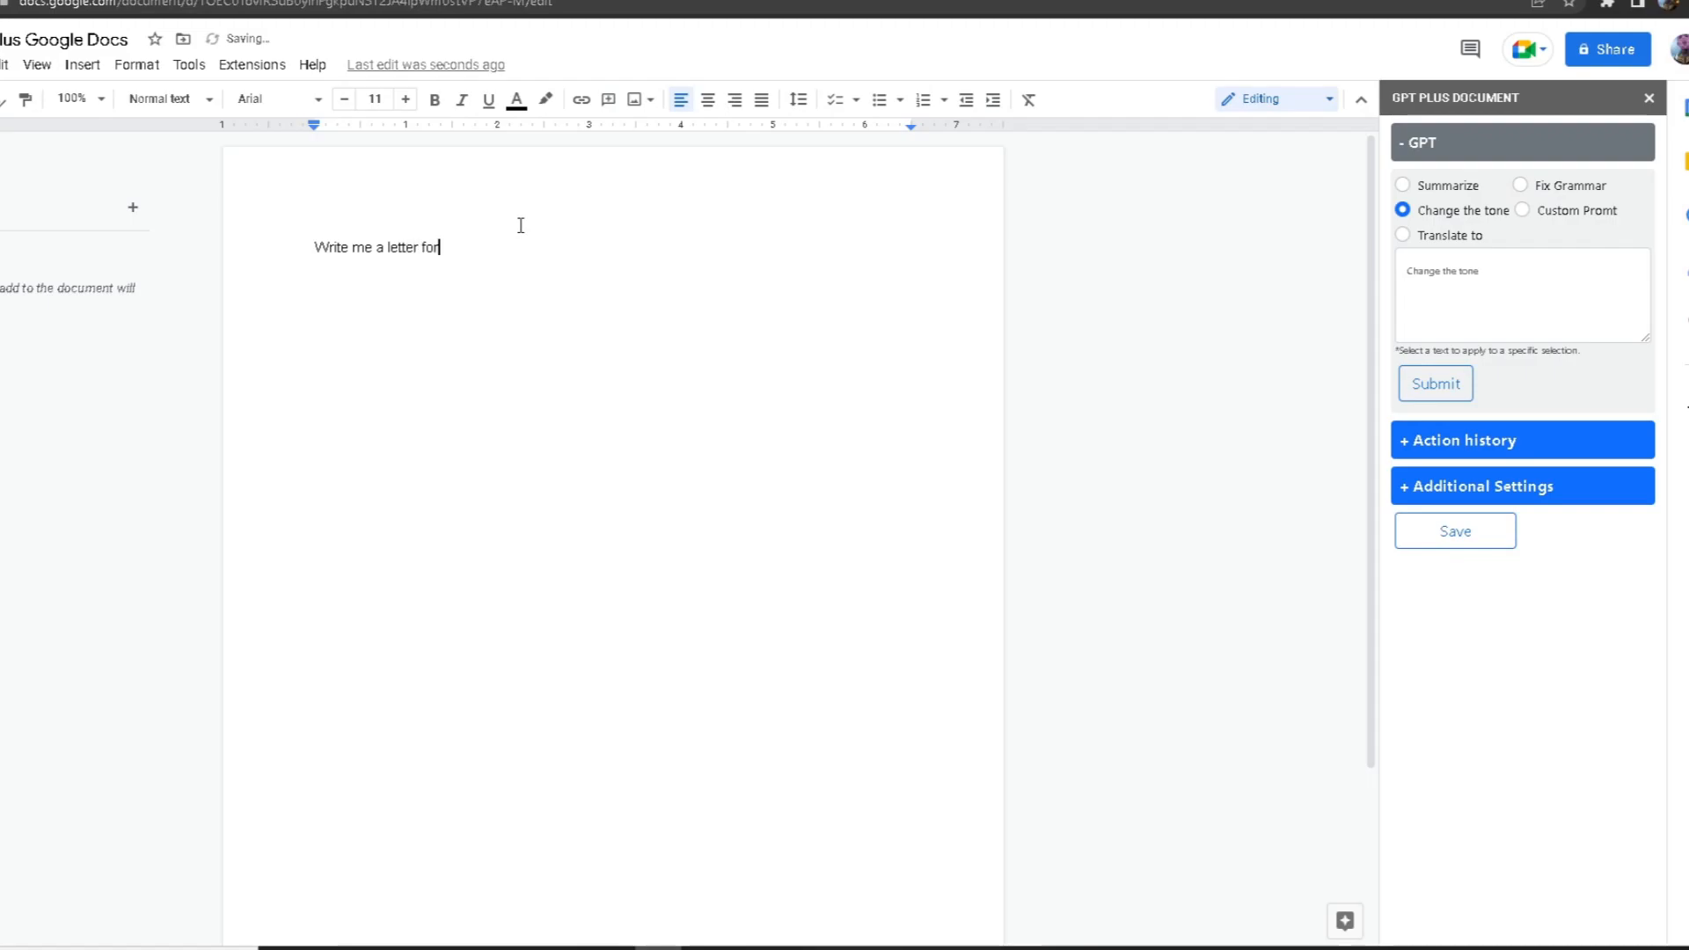
pyautogui.write('my cowo')
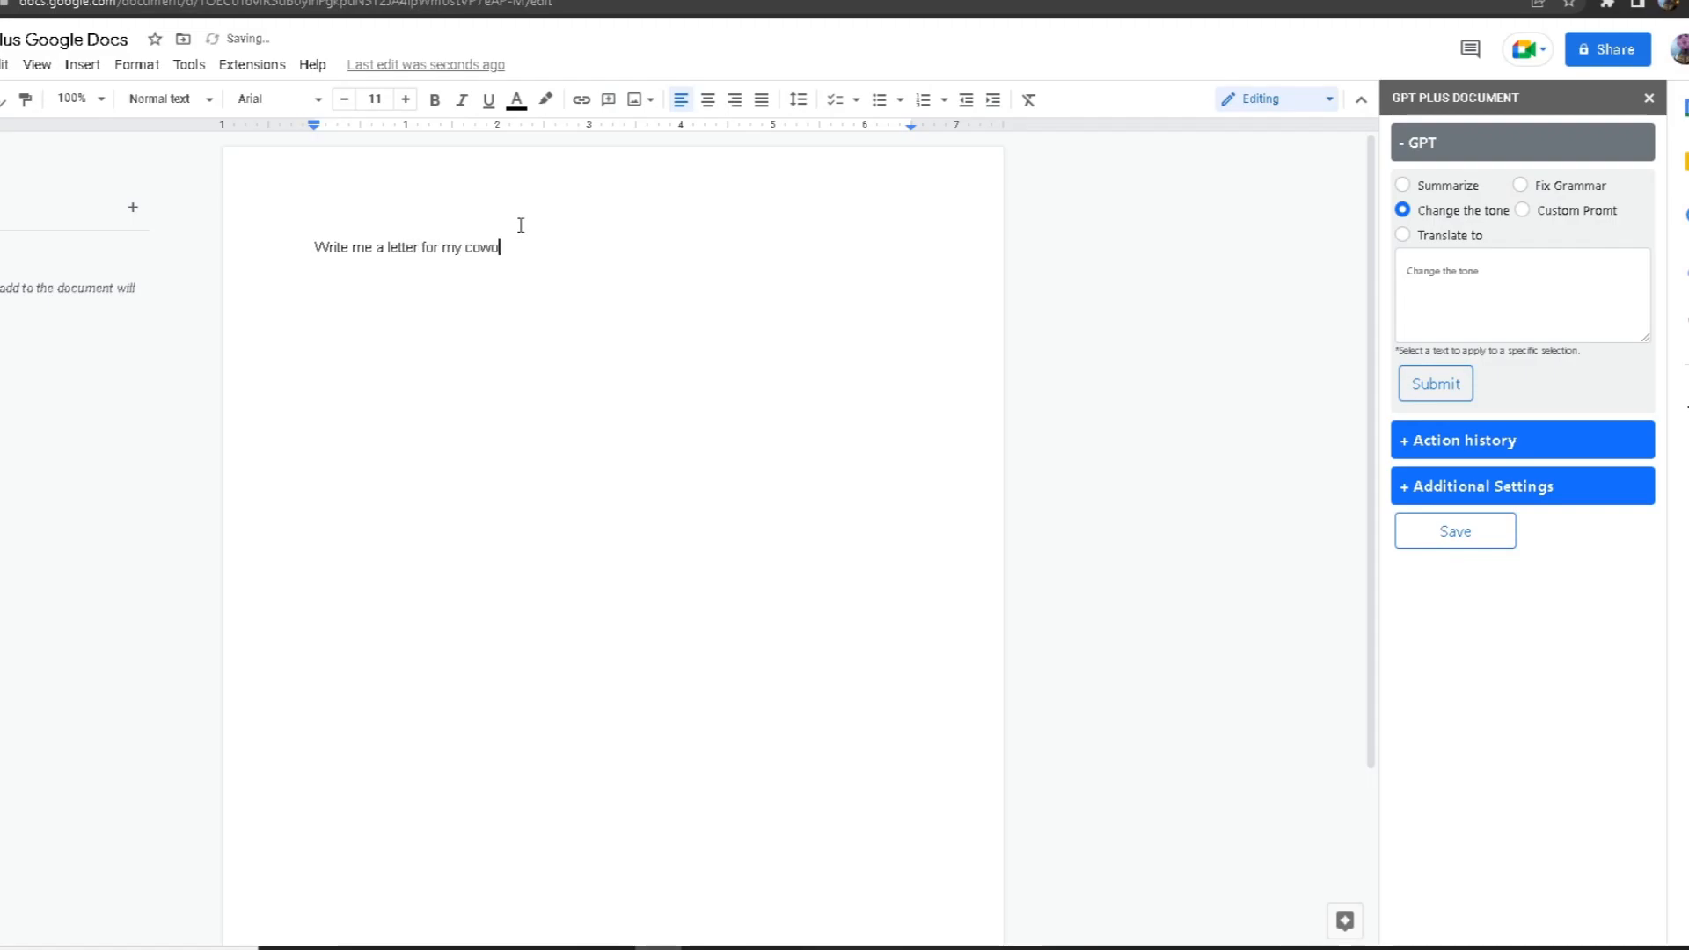
pyautogui.write('rker')
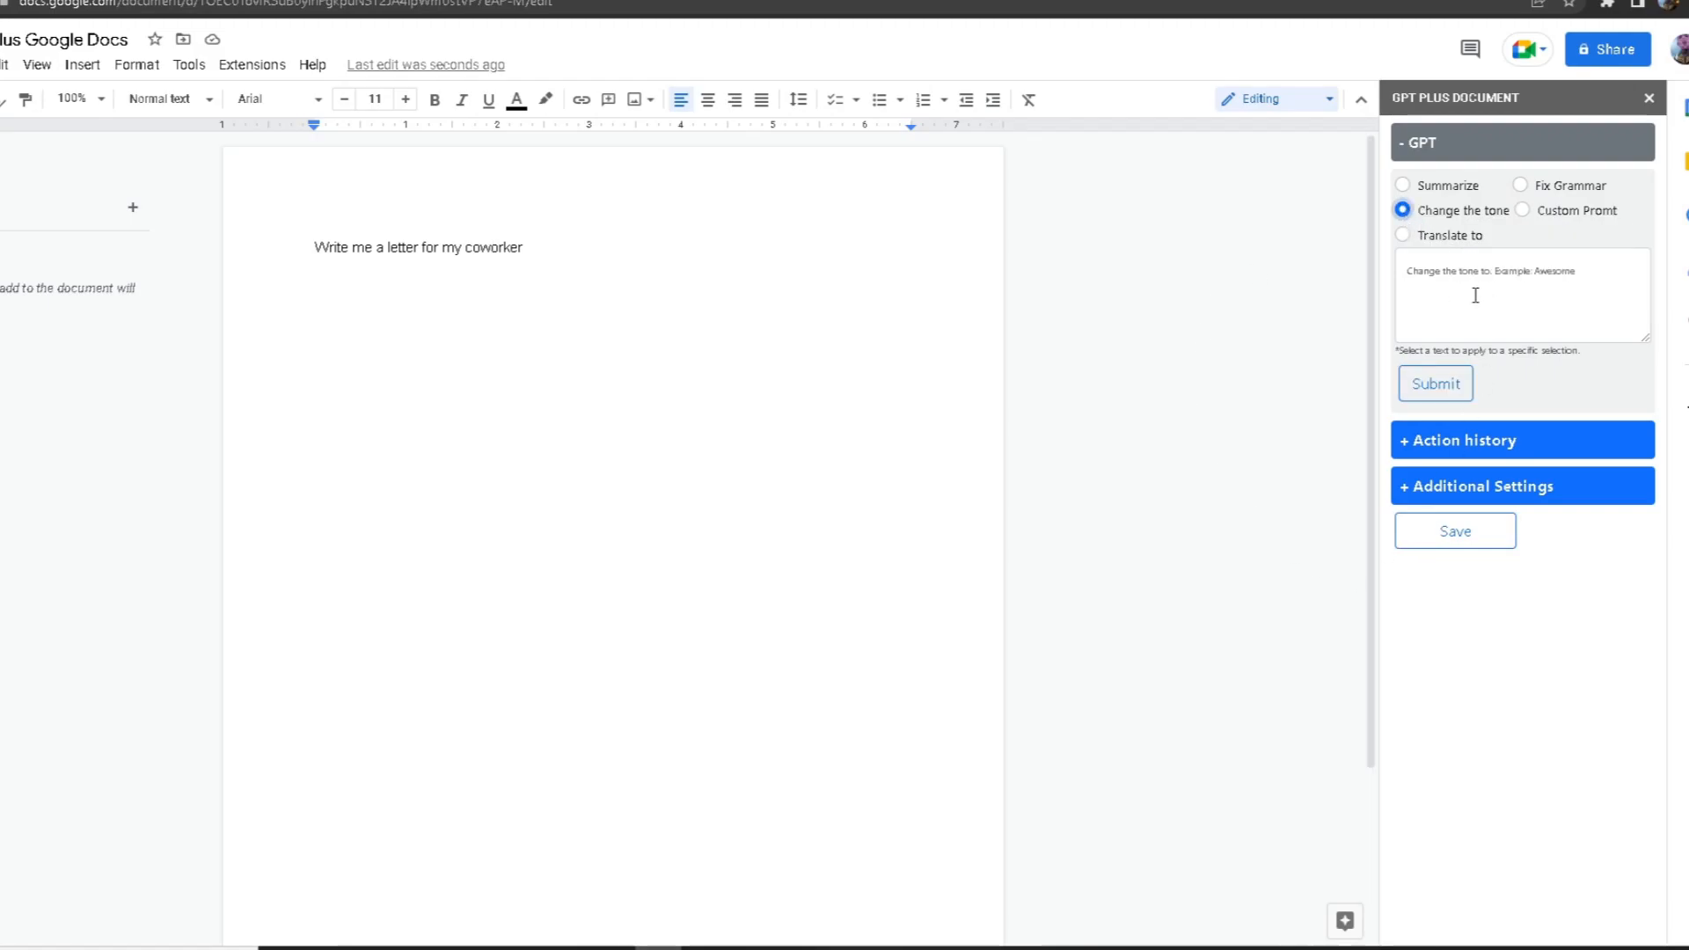
pyautogui.click(1522, 300)
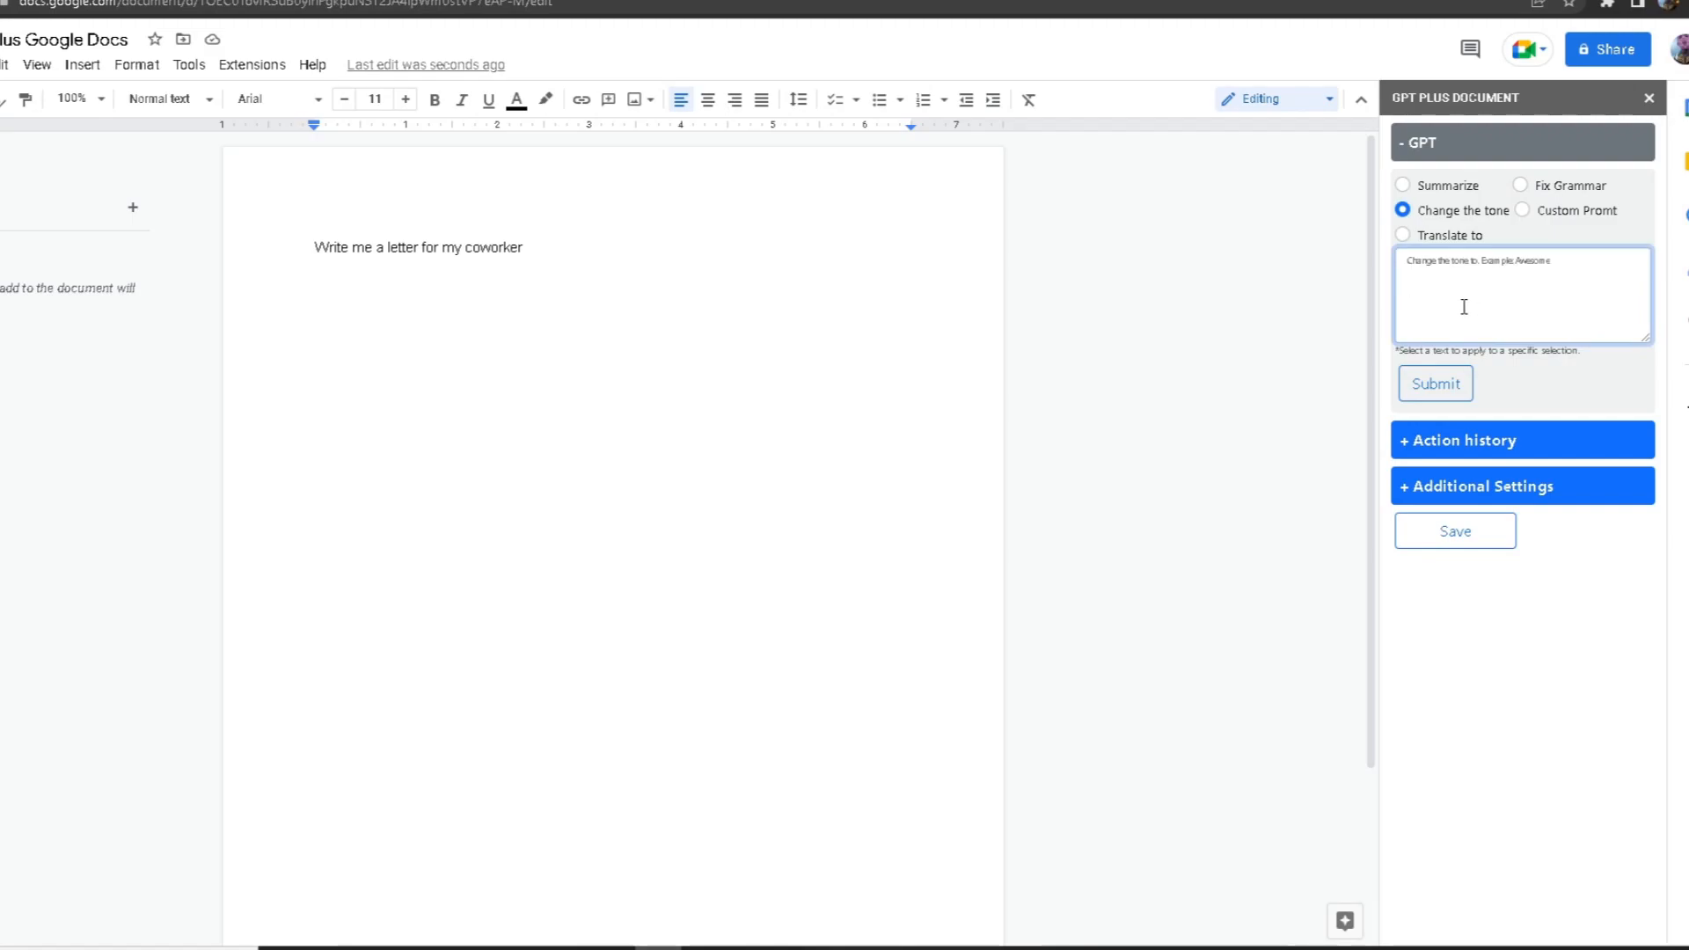
pyautogui.write('Funny')
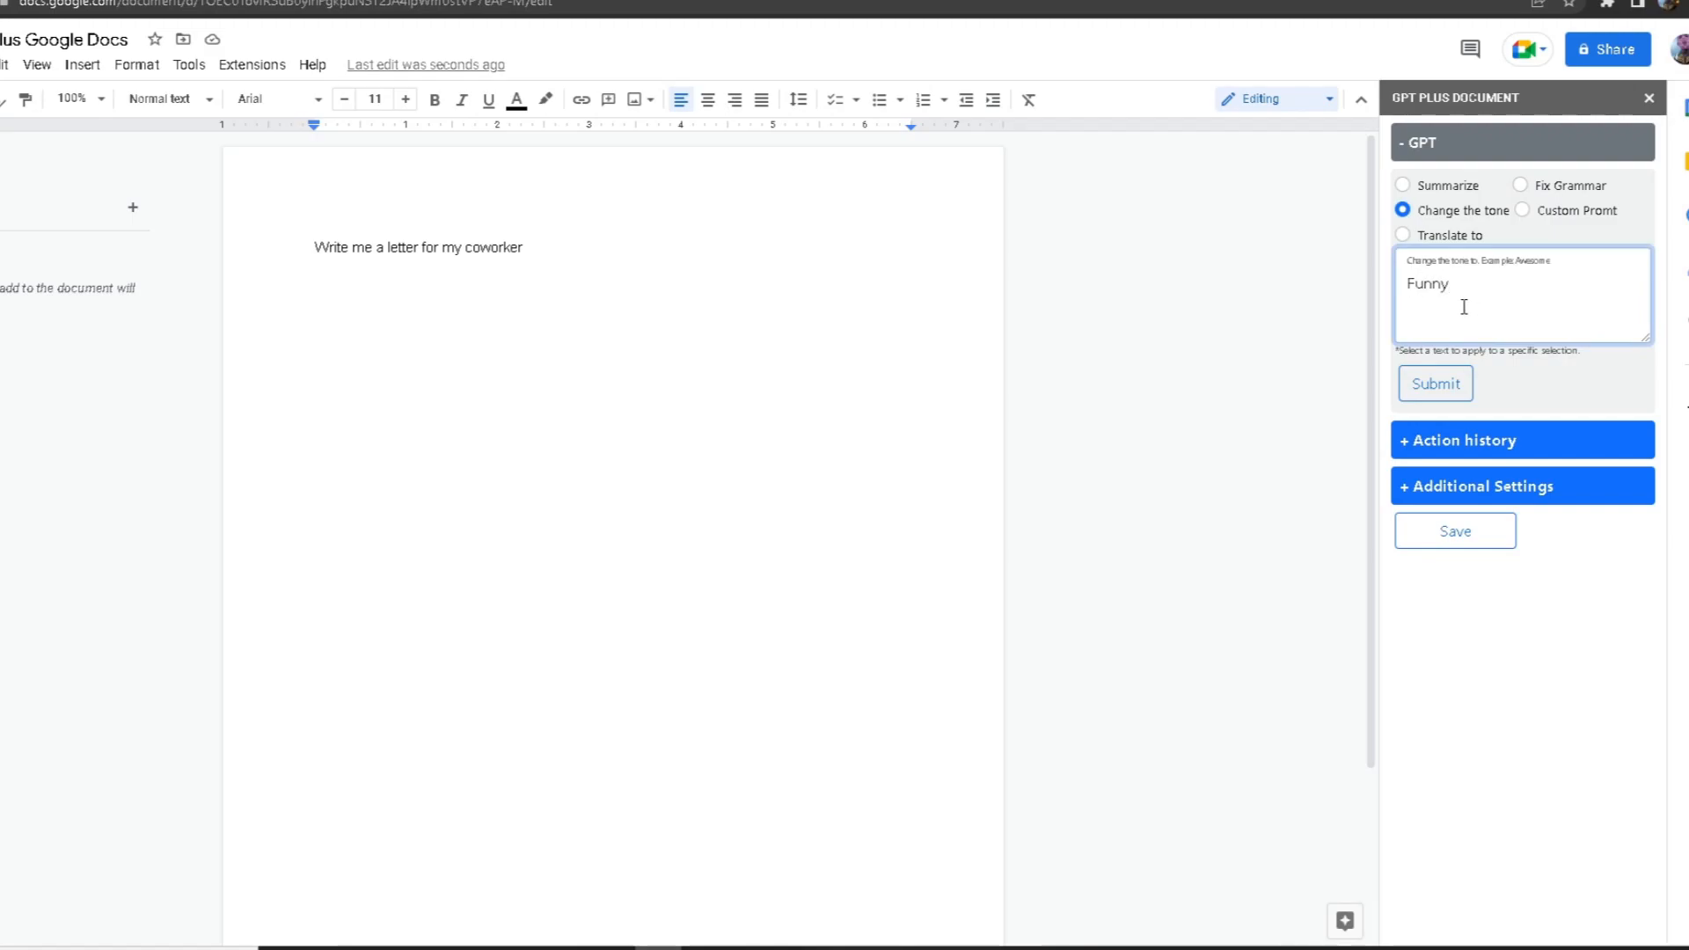
pyautogui.moveTo(1391, 422)
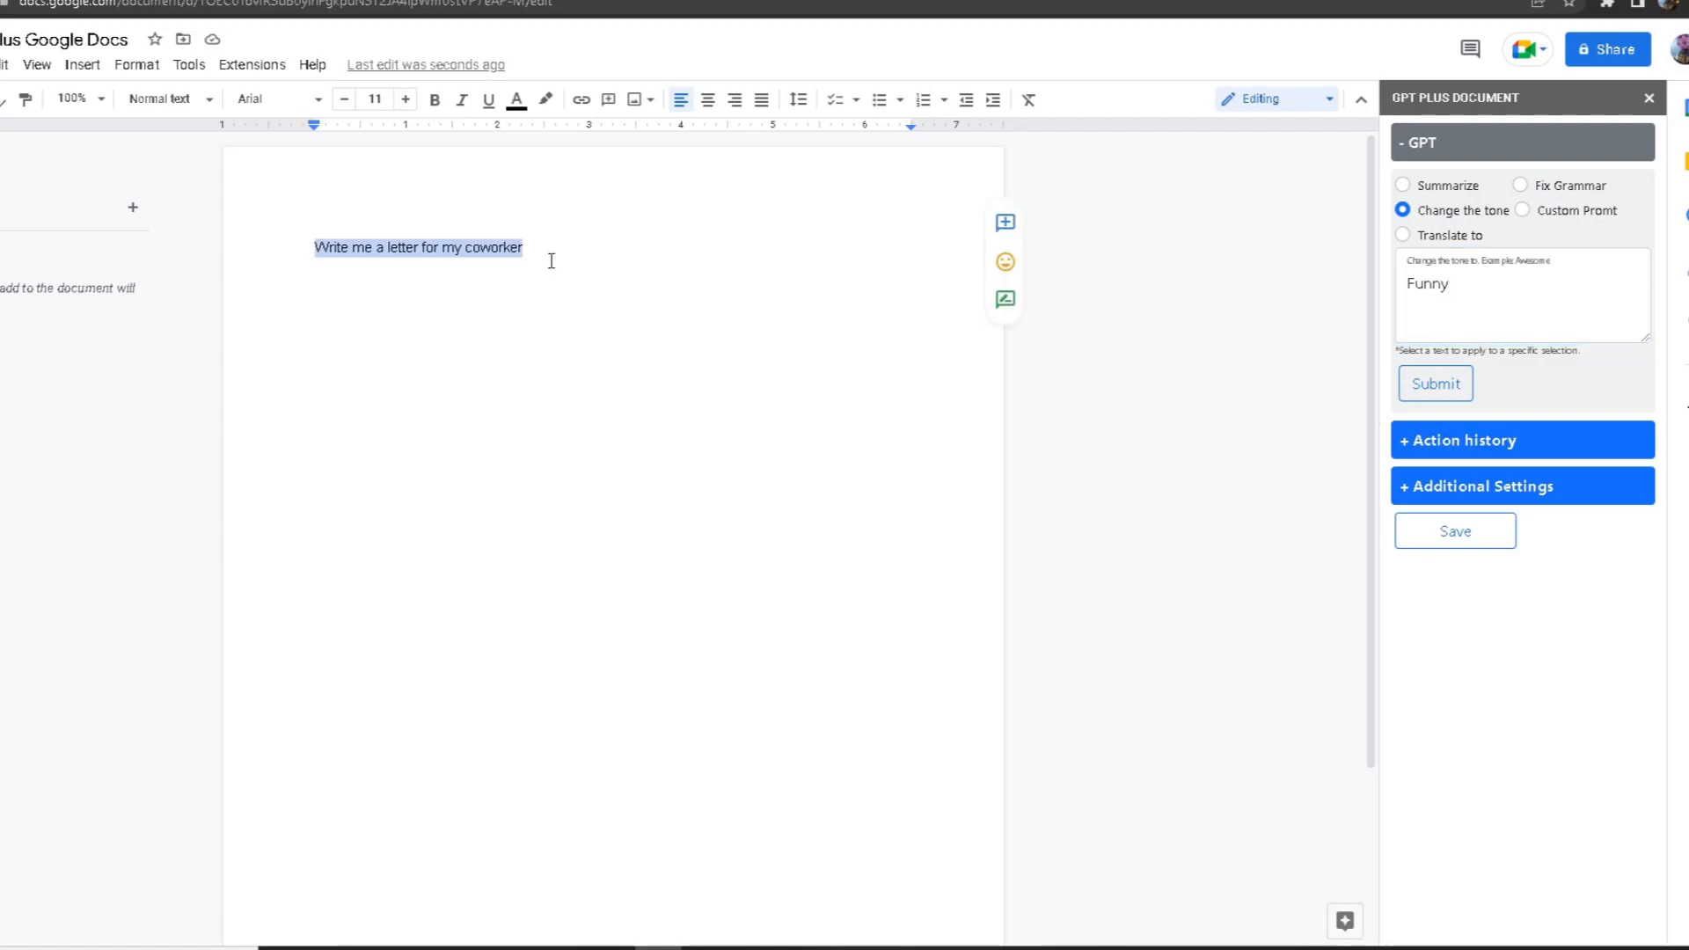
pyautogui.moveTo(493, 585)
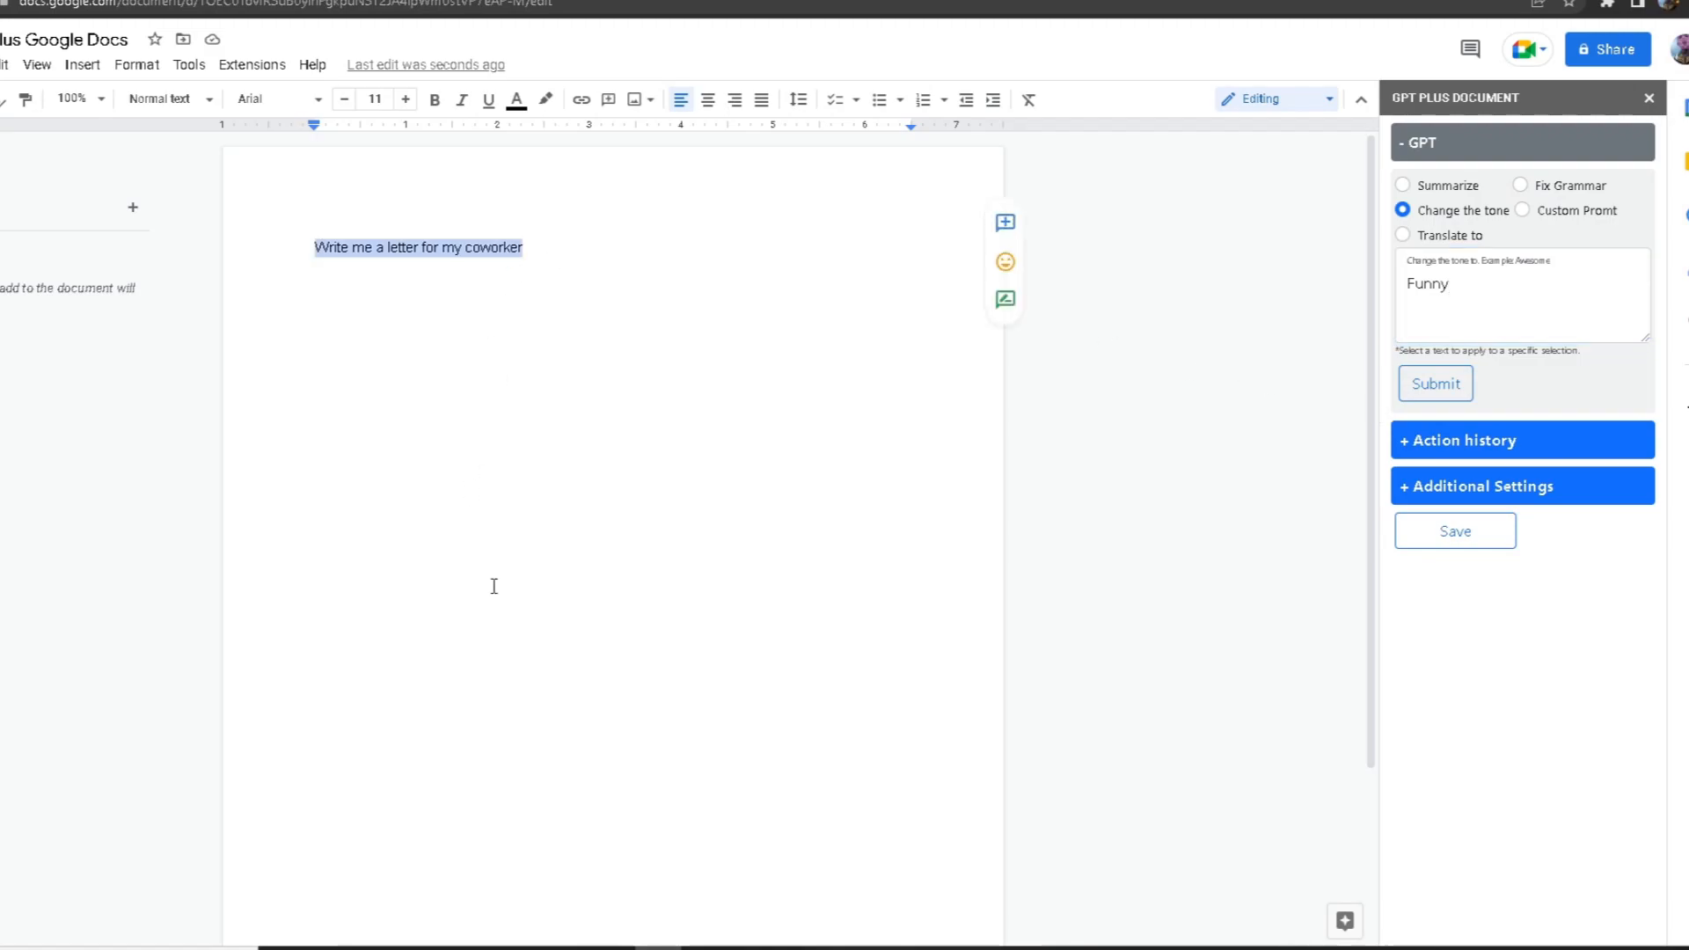
# - Submit the Funny tone request and enable 'Insert response to end document'
pyautogui.click(1435, 384)
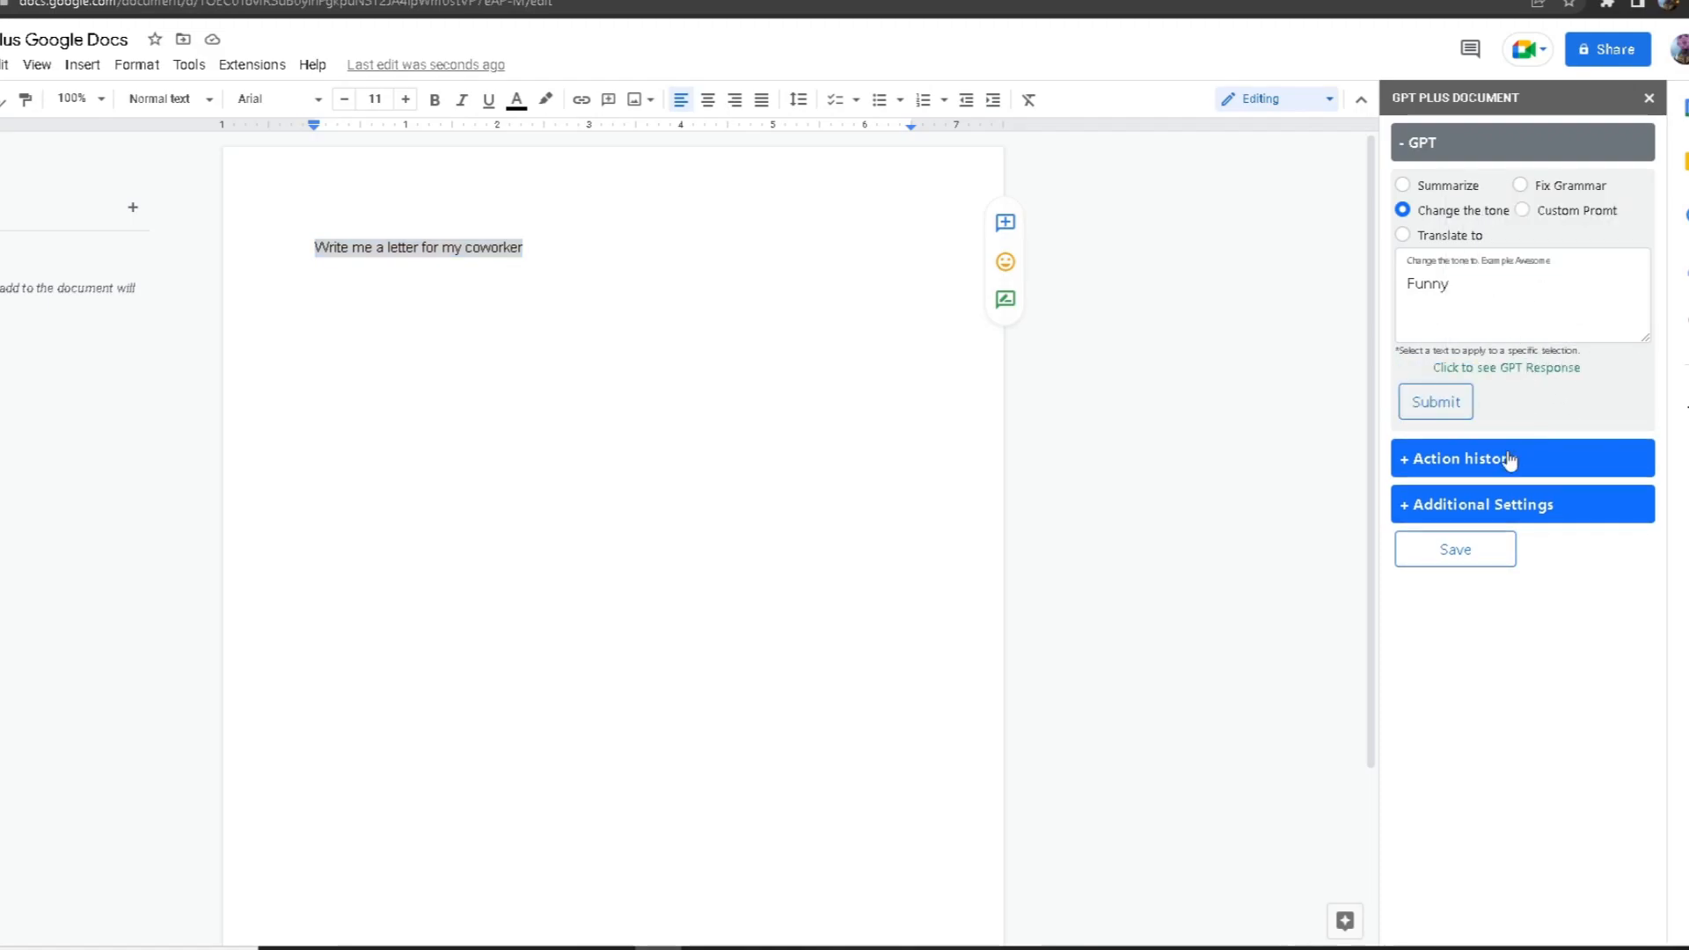
pyautogui.click(1459, 458)
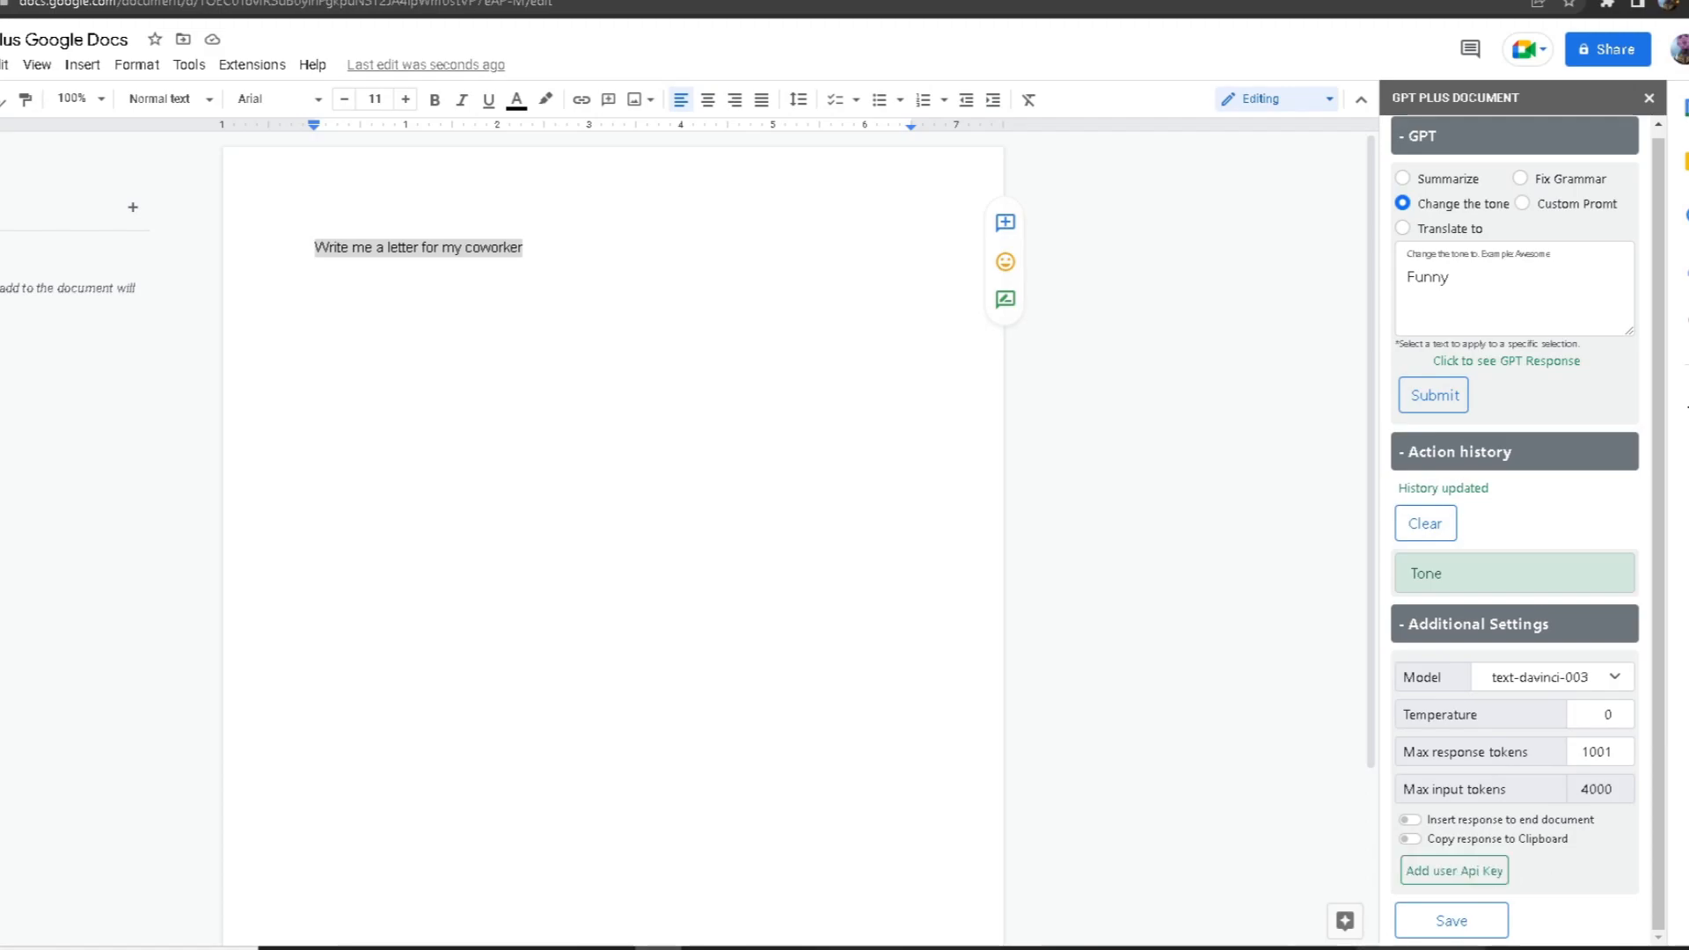
pyautogui.moveTo(1492, 816)
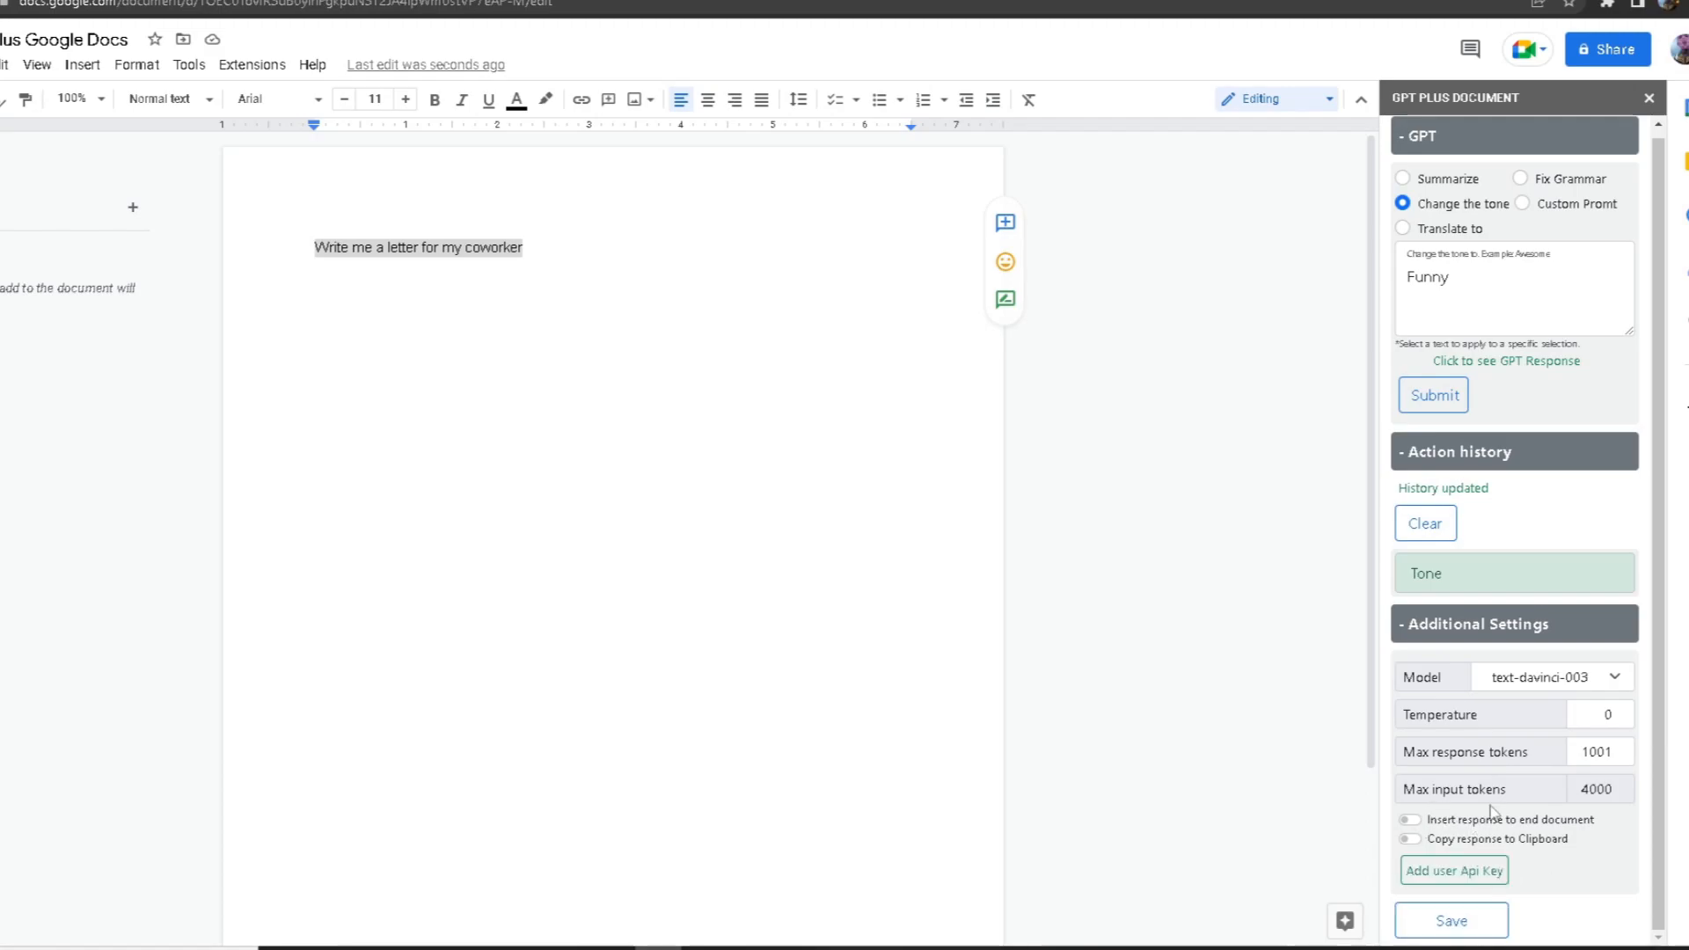
pyautogui.click(1410, 820)
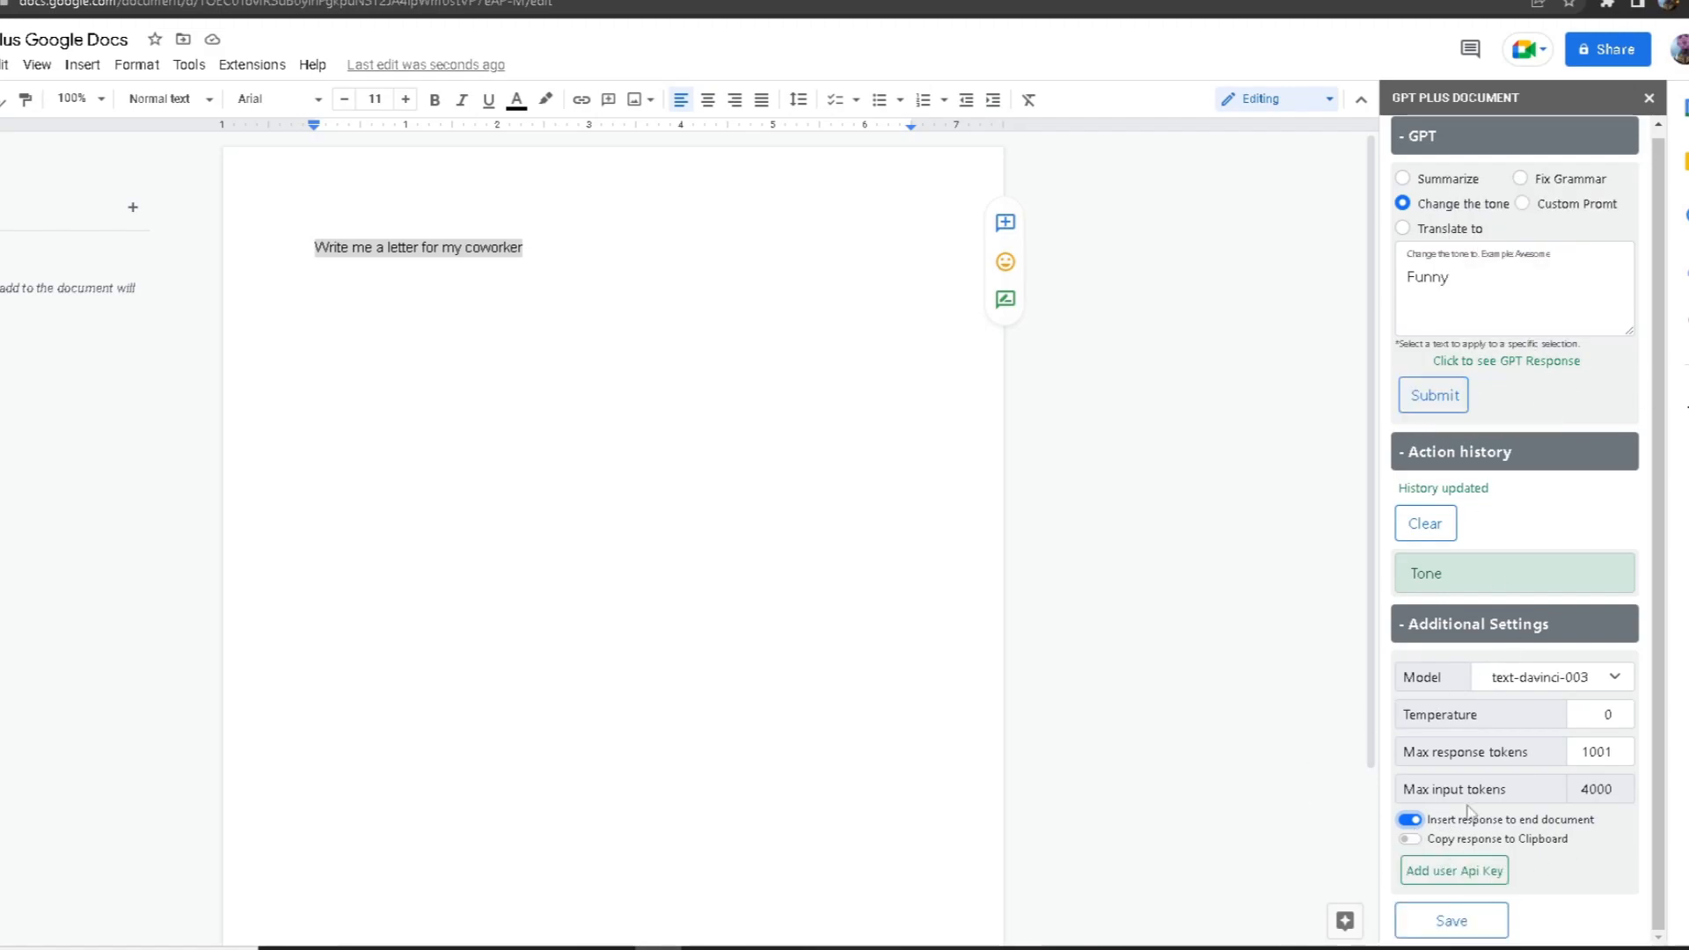
# - Submit the coworker letter request, review the GPT response, and close the response dialog
pyautogui.click(1433, 395)
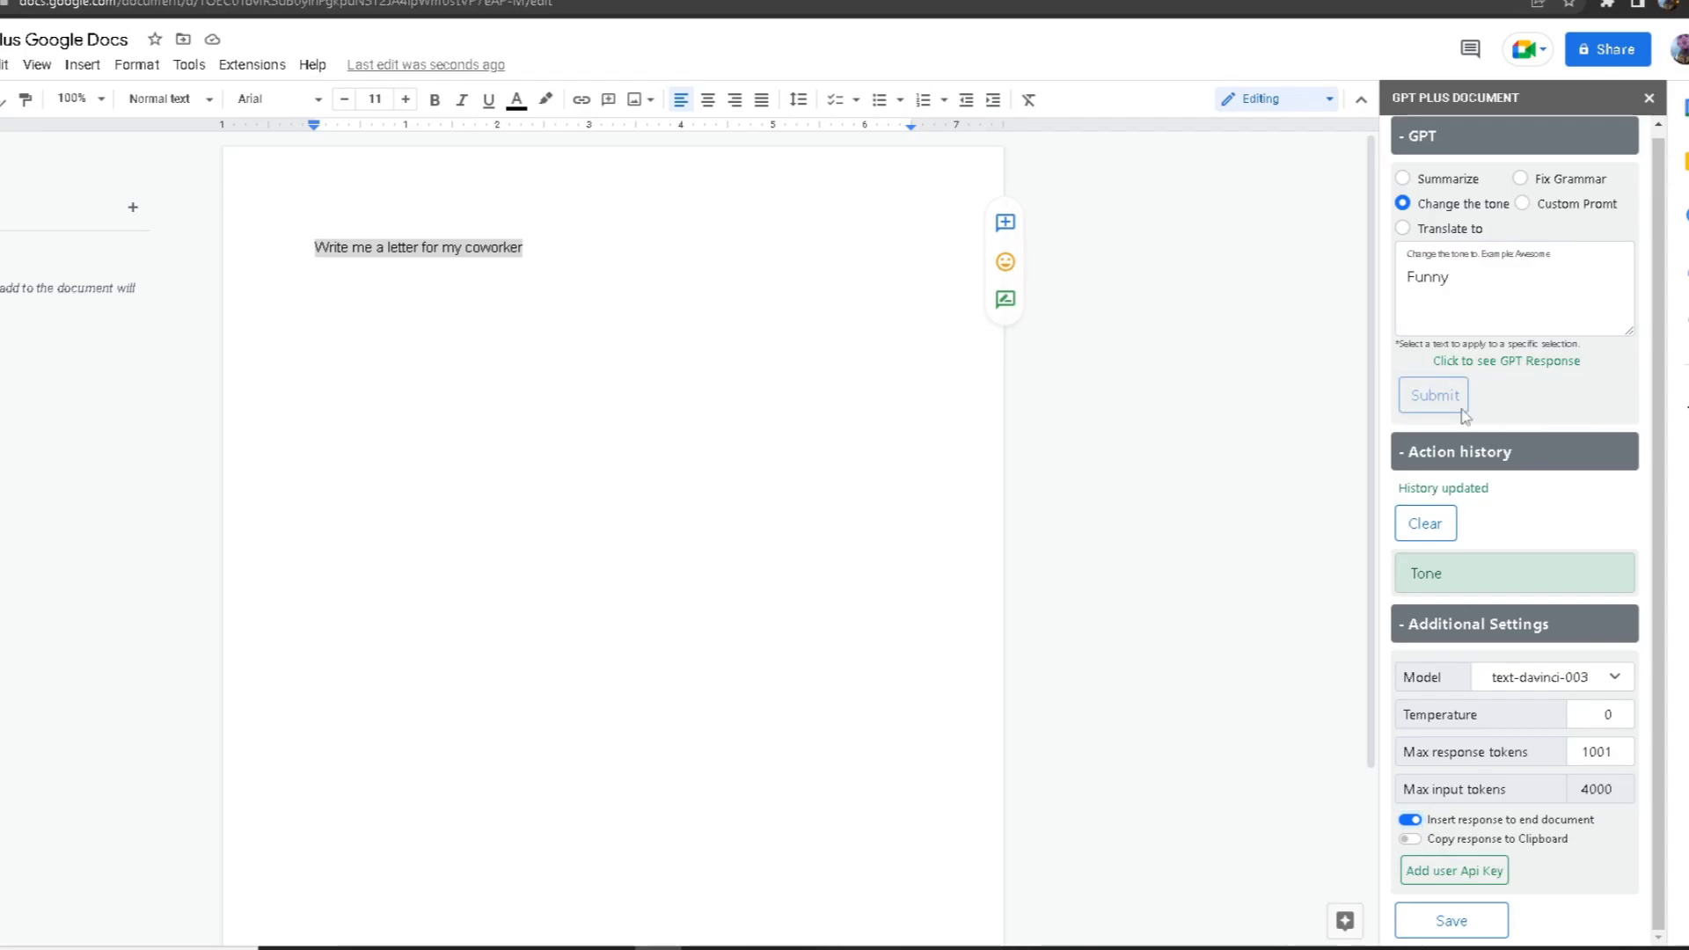
pyautogui.click(1433, 395)
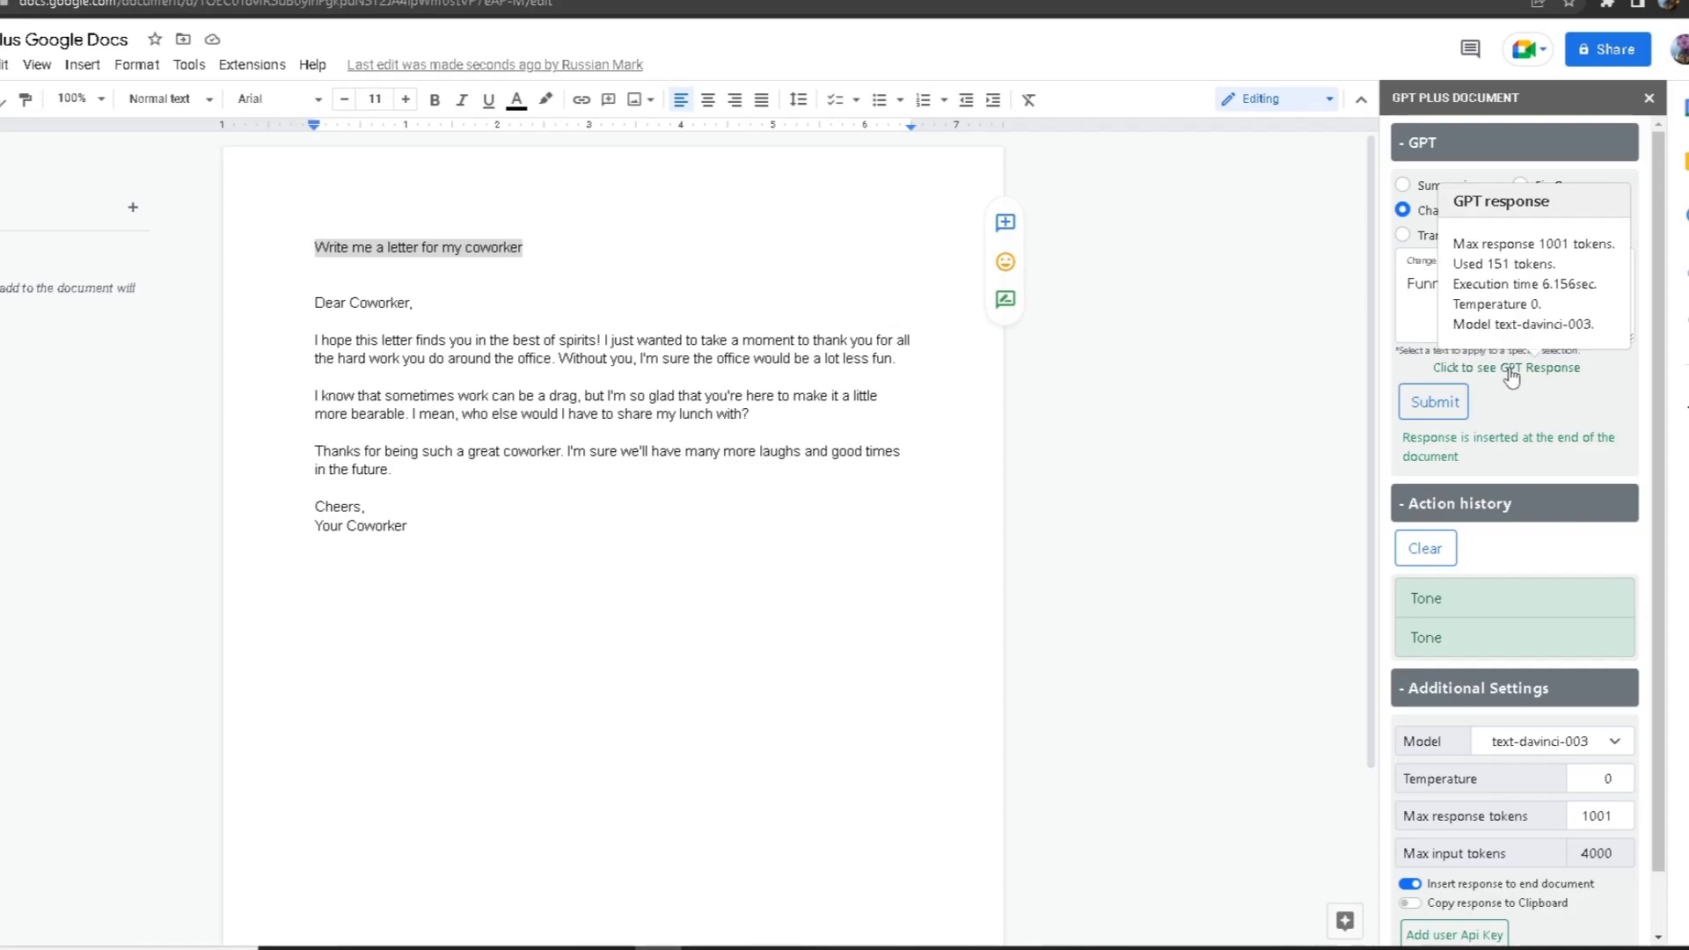
pyautogui.click(1505, 368)
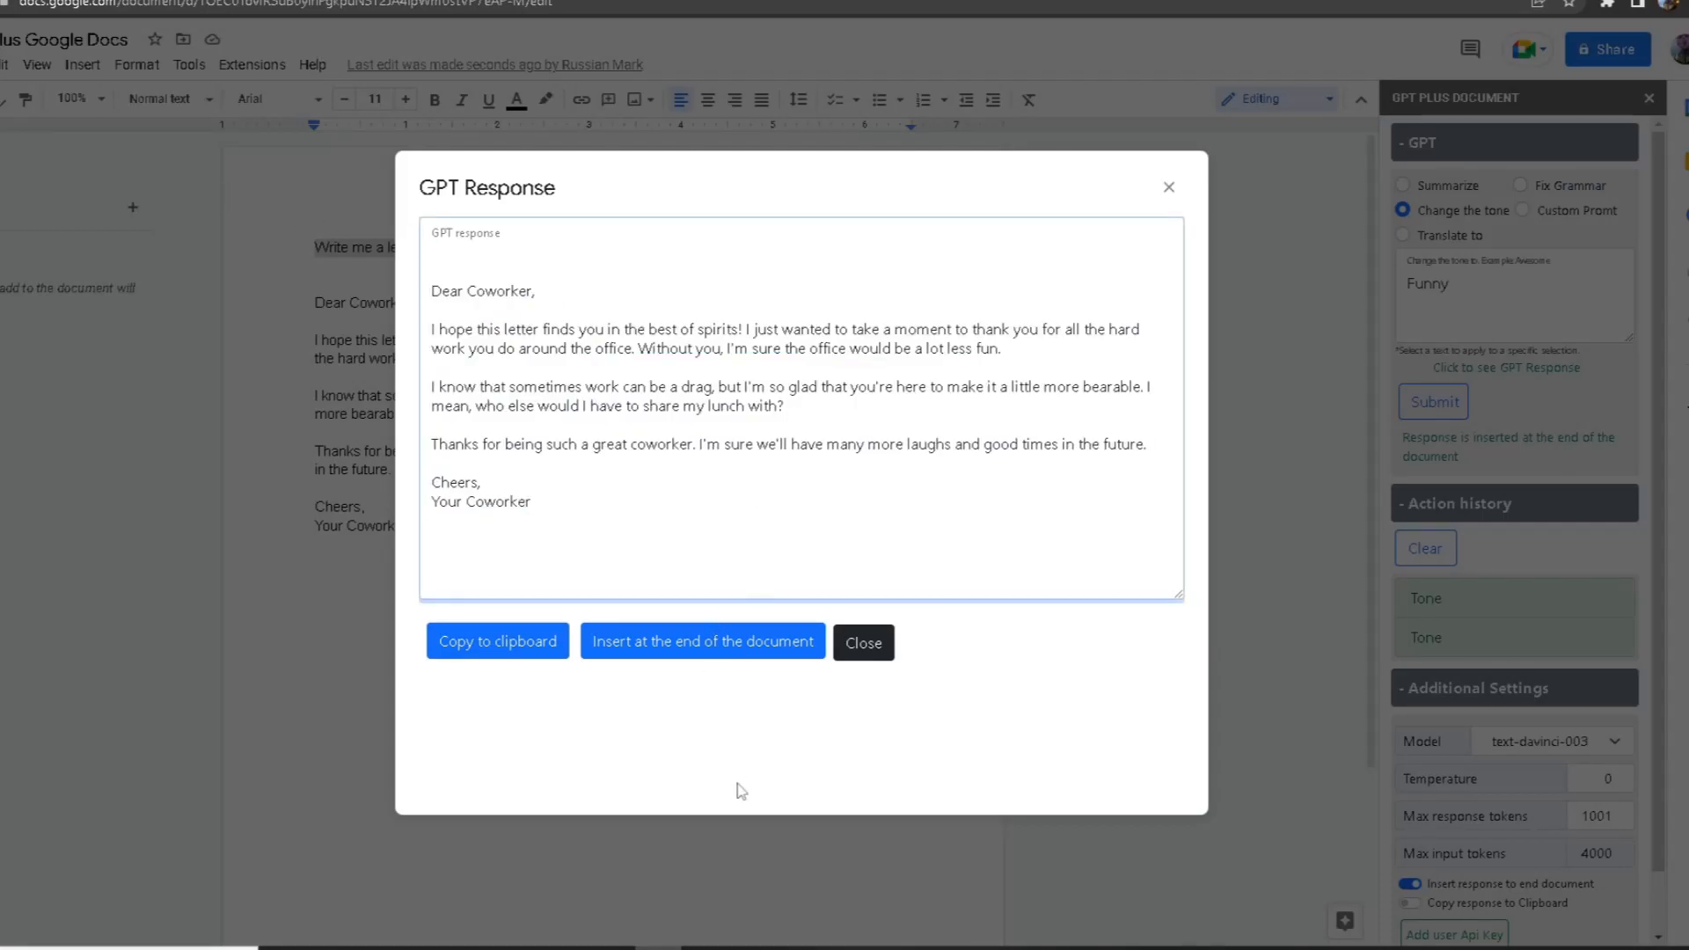
pyautogui.moveTo(902, 717)
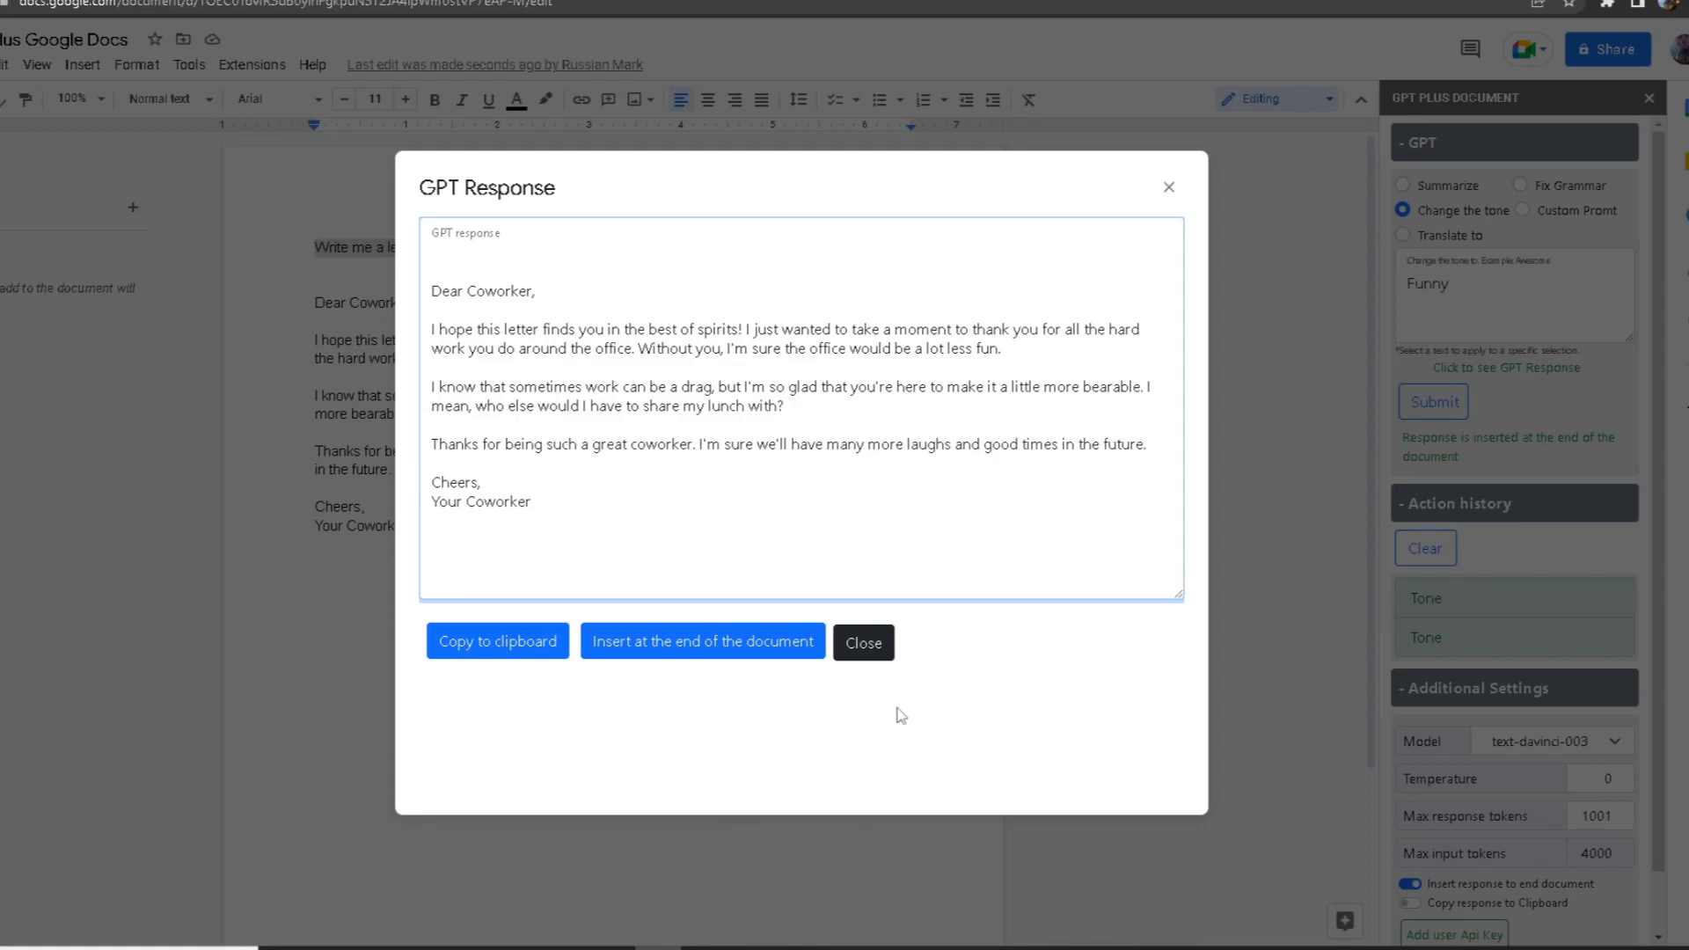
pyautogui.click(863, 643)
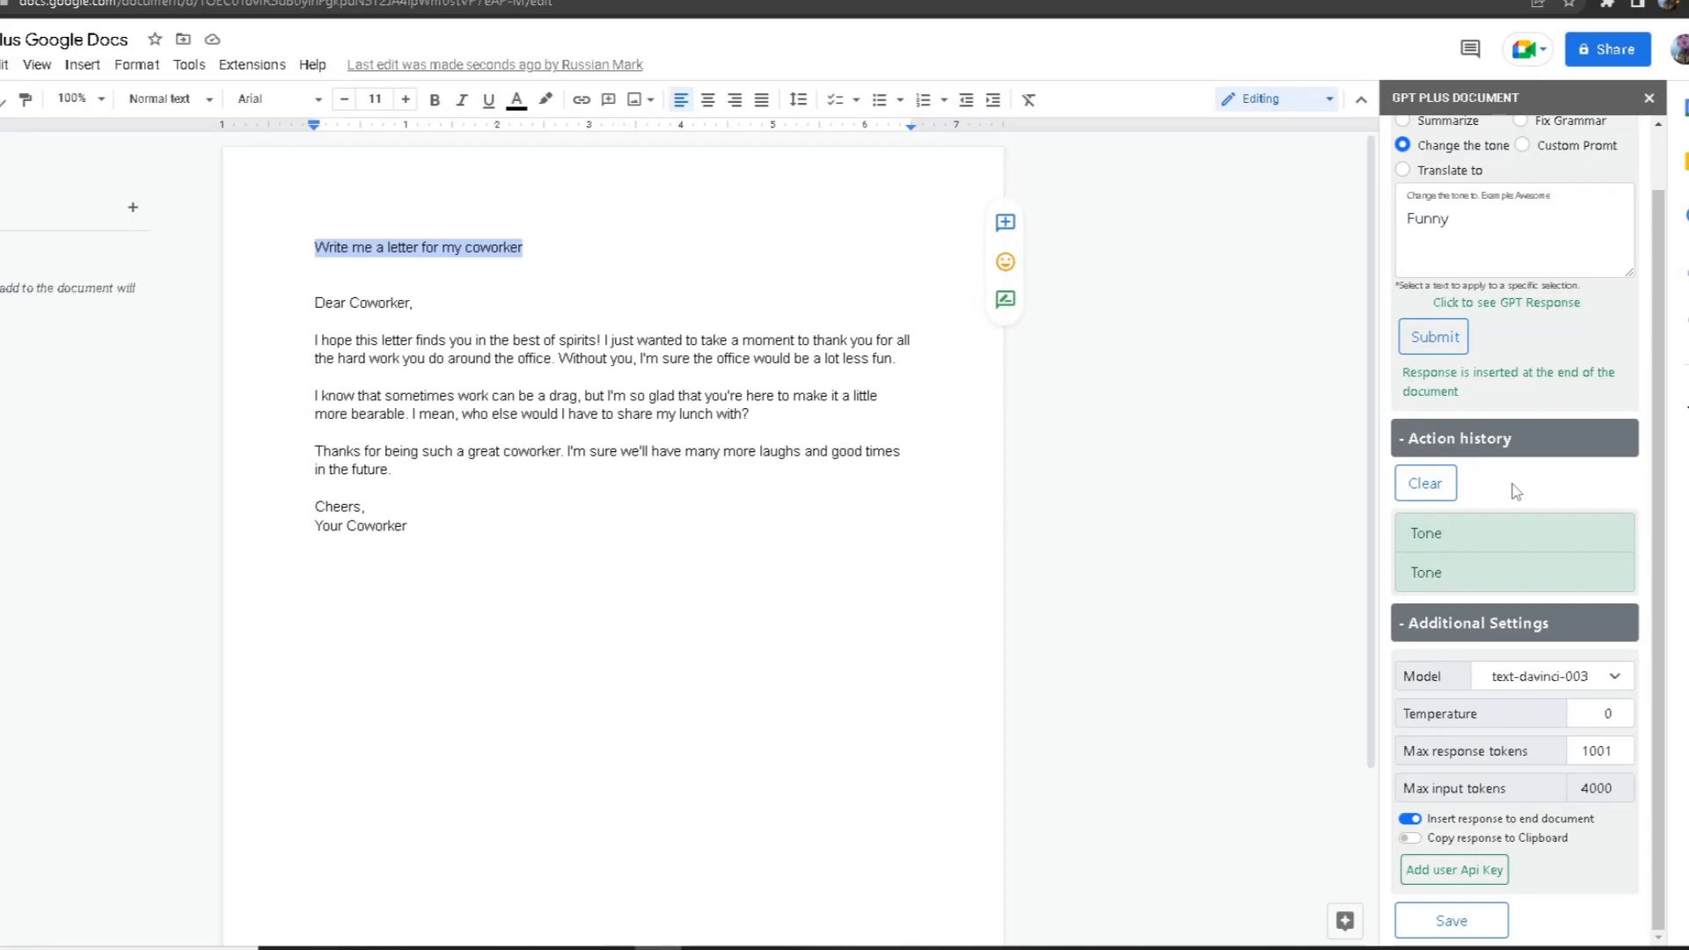
pyautogui.moveTo(1371, 454)
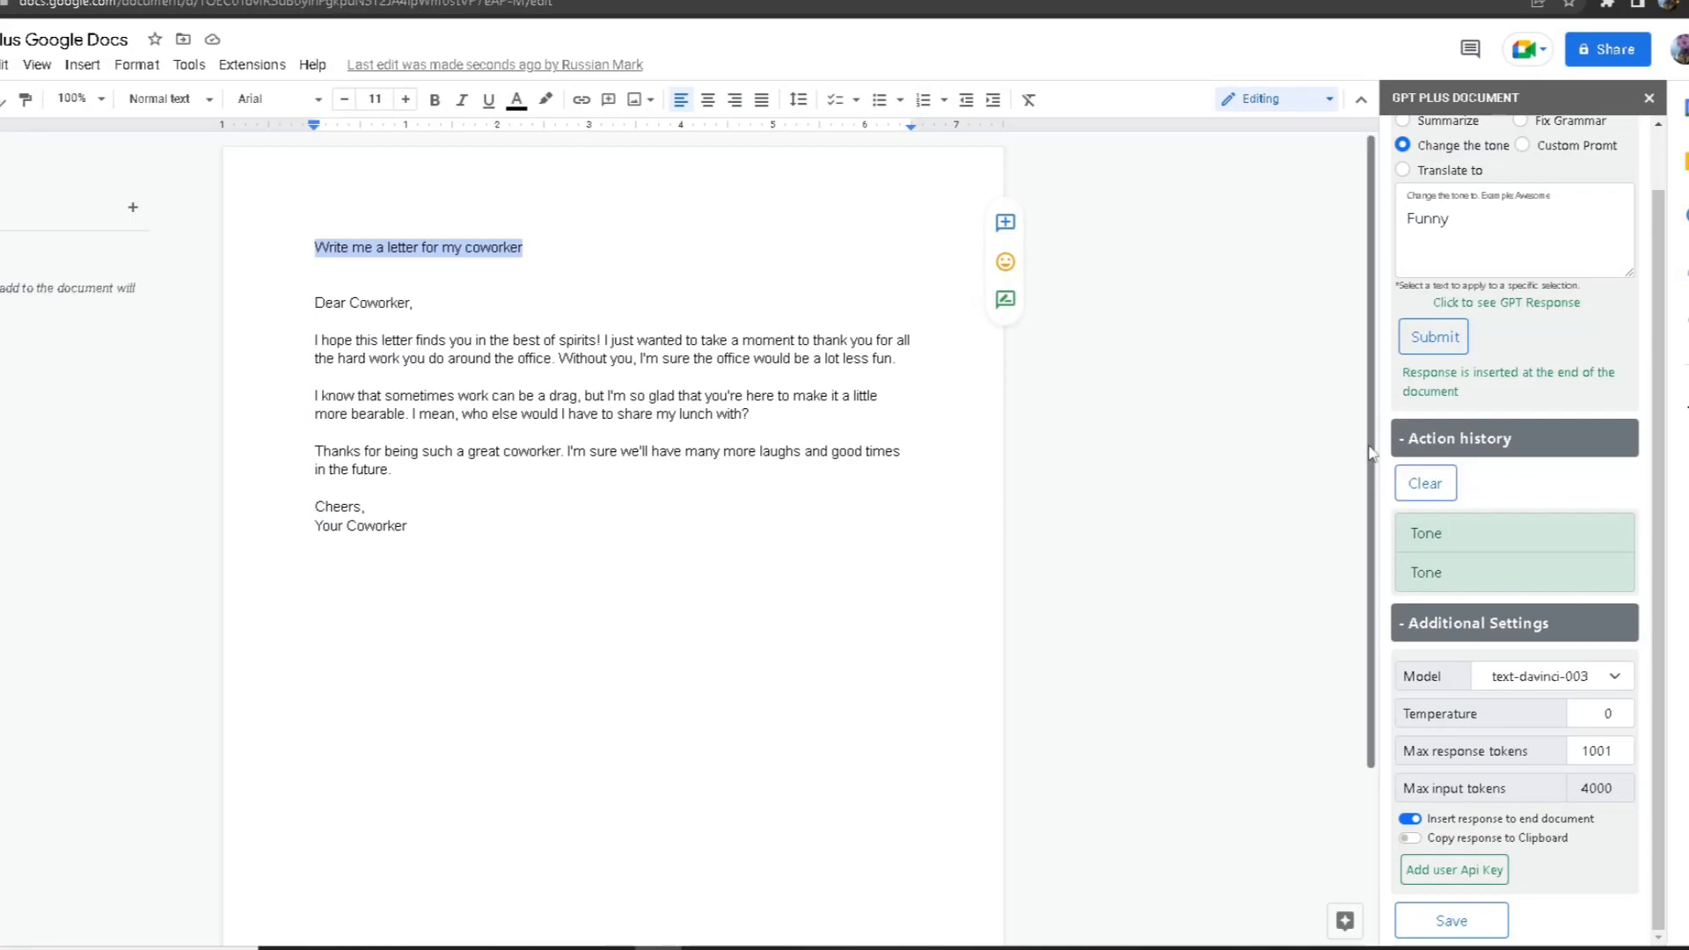
pyautogui.moveTo(1506, 651)
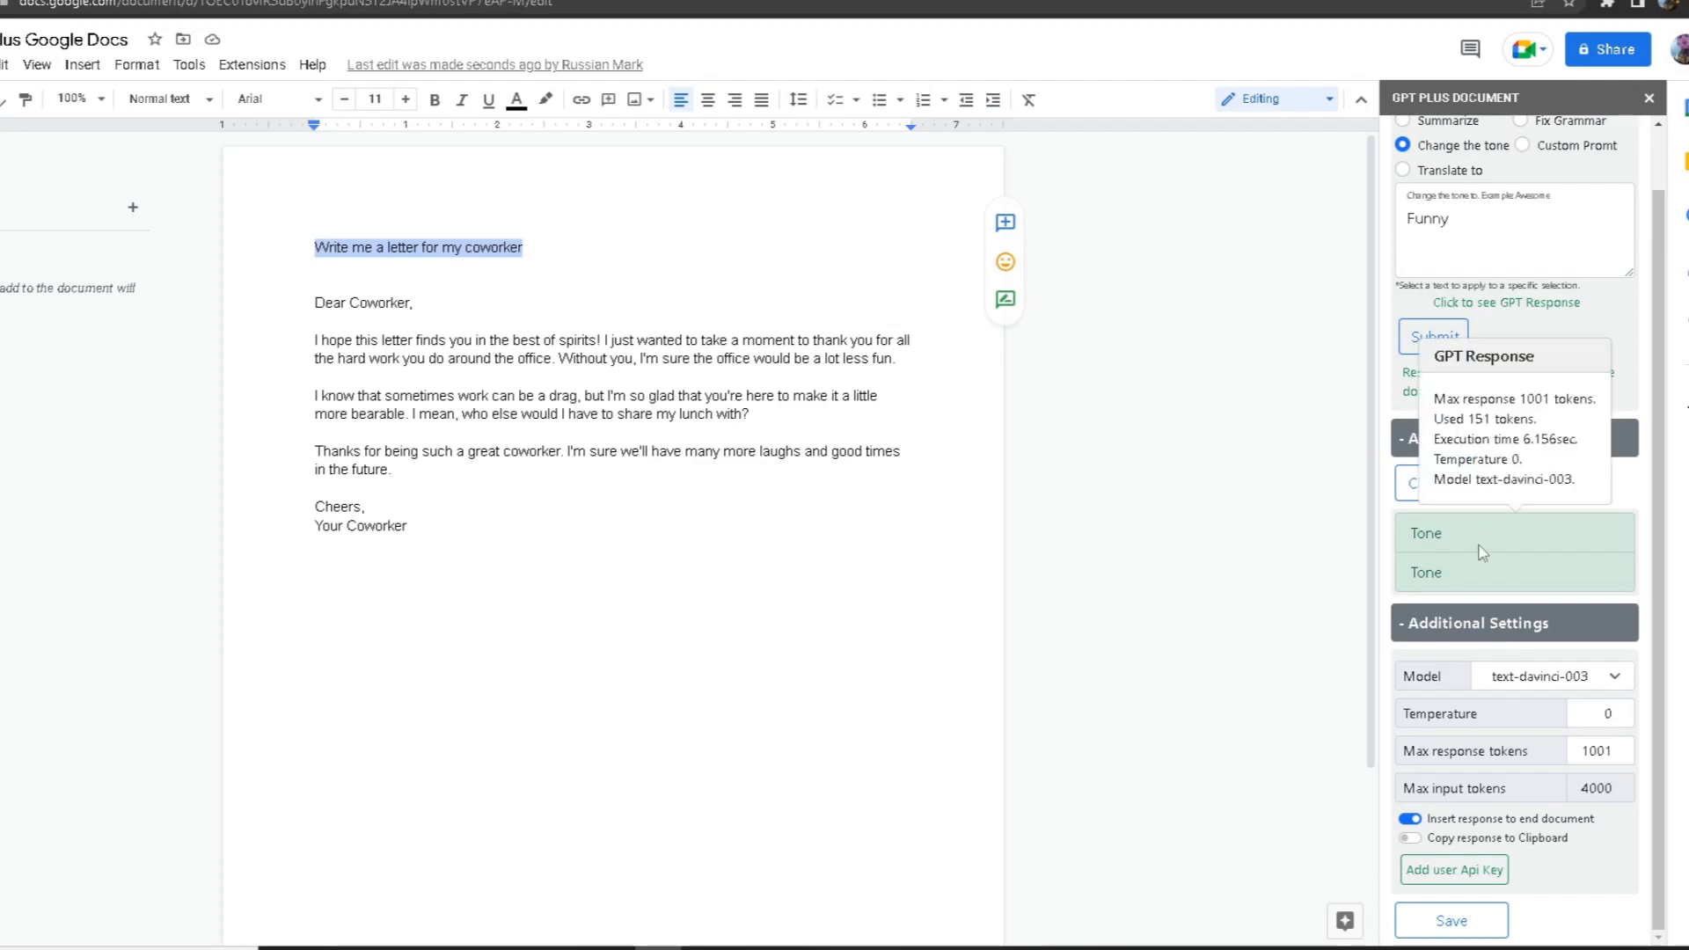
pyautogui.moveTo(1483, 543)
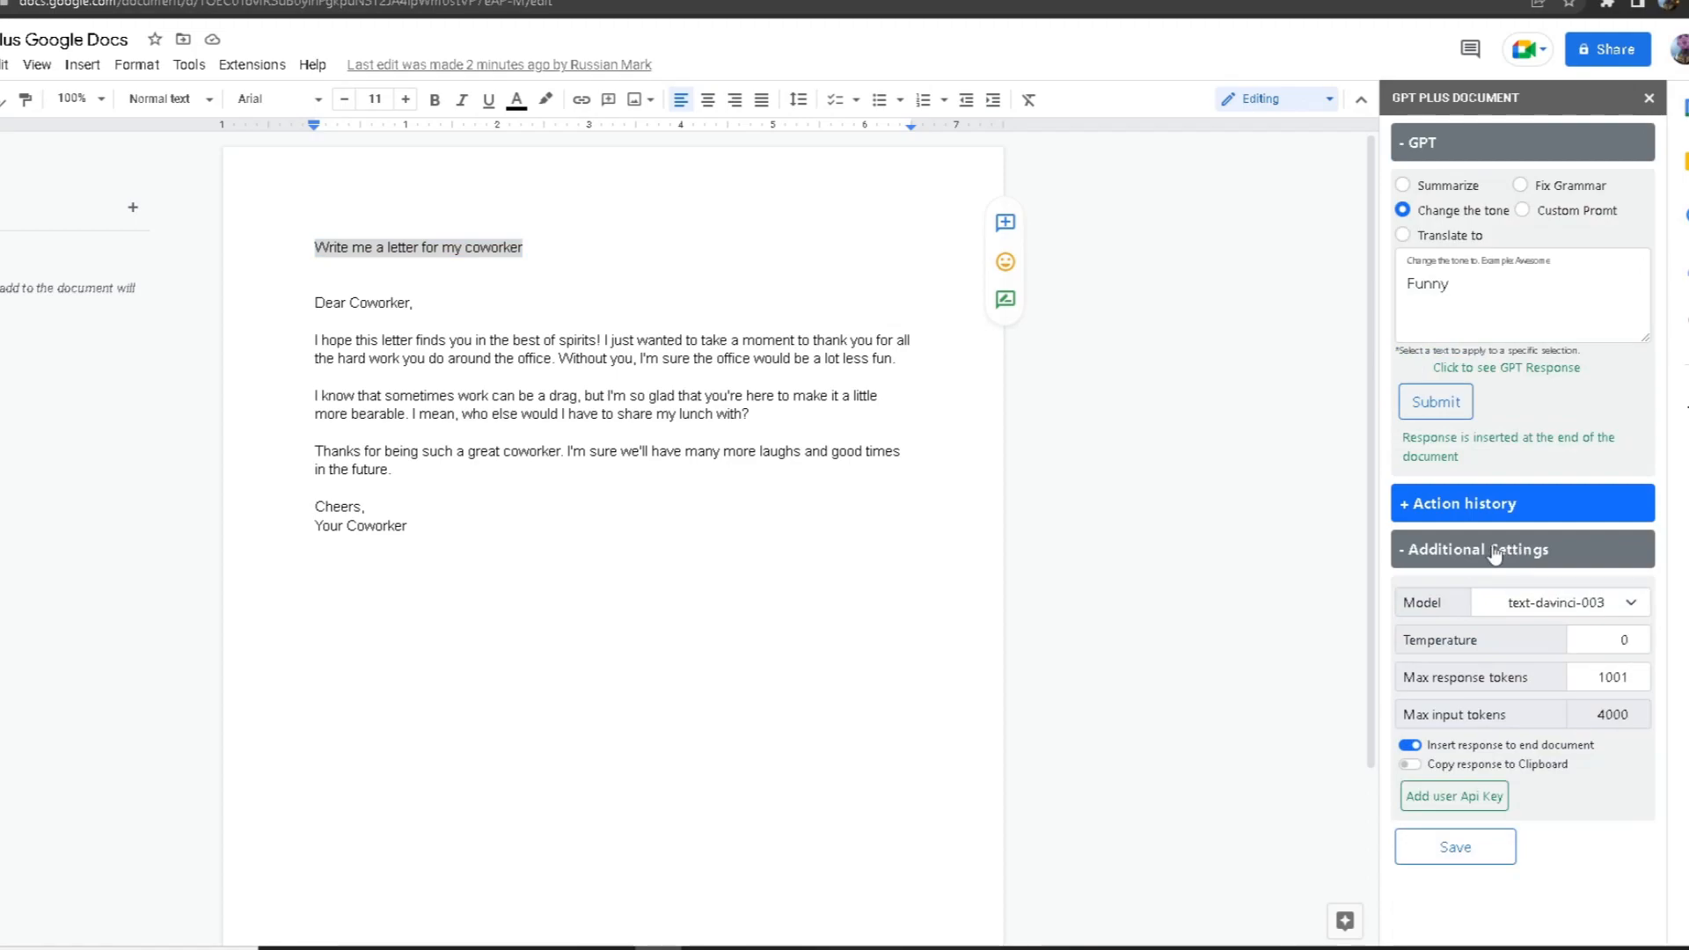
pyautogui.click(1560, 603)
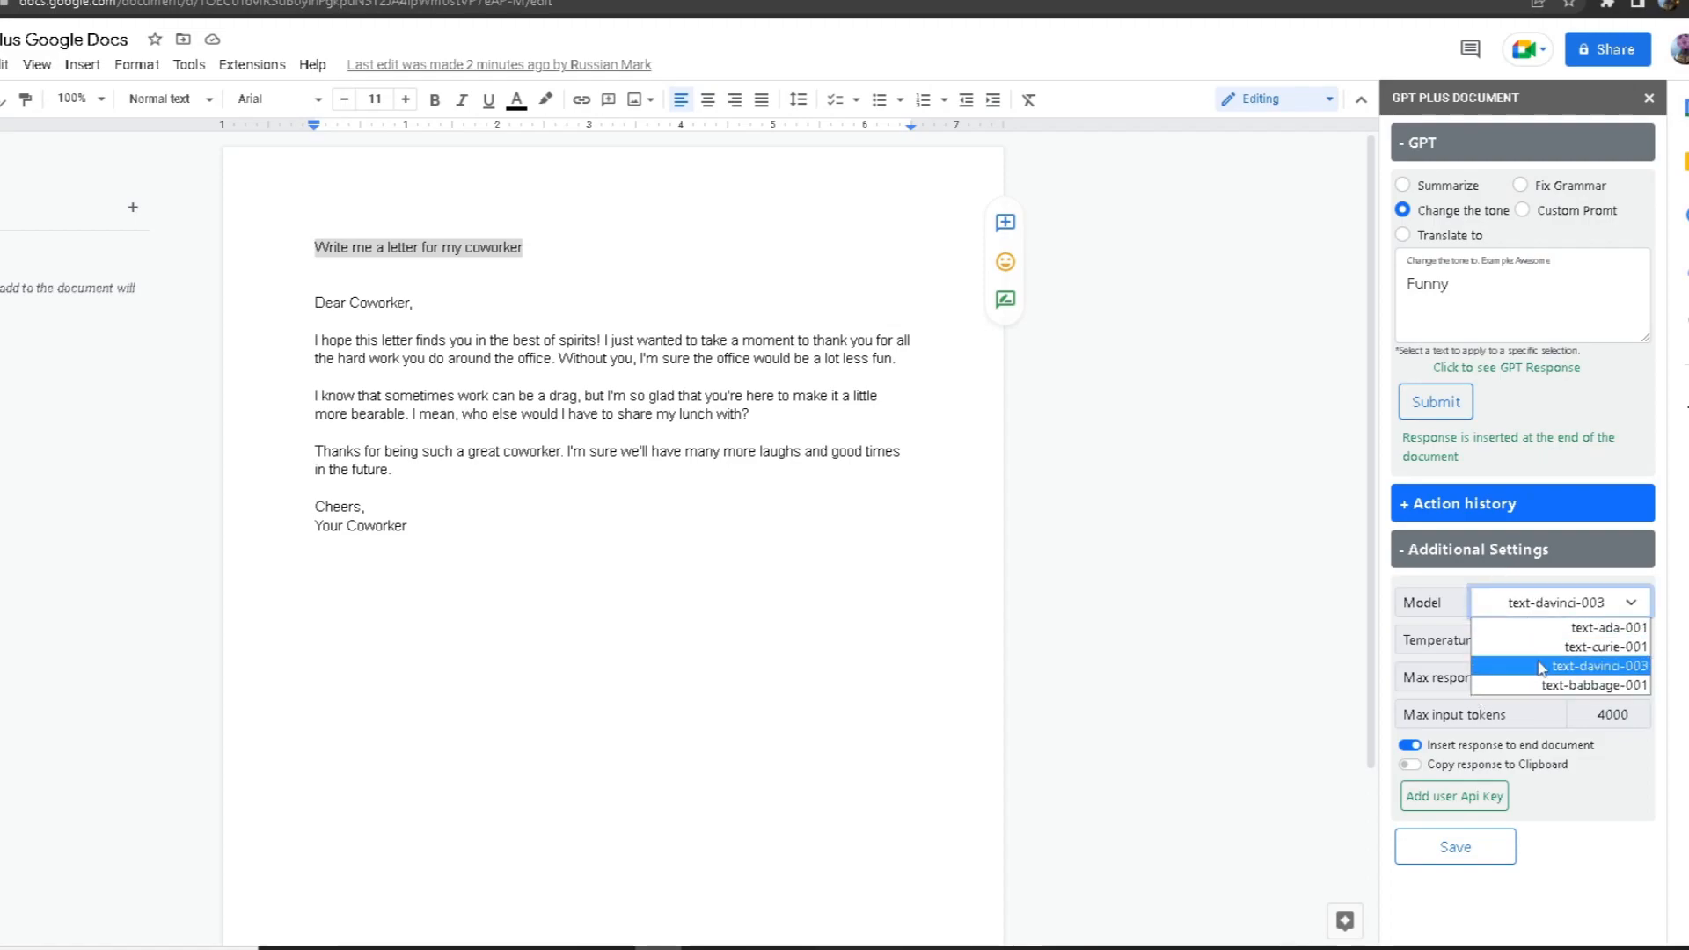
pyautogui.click(1595, 665)
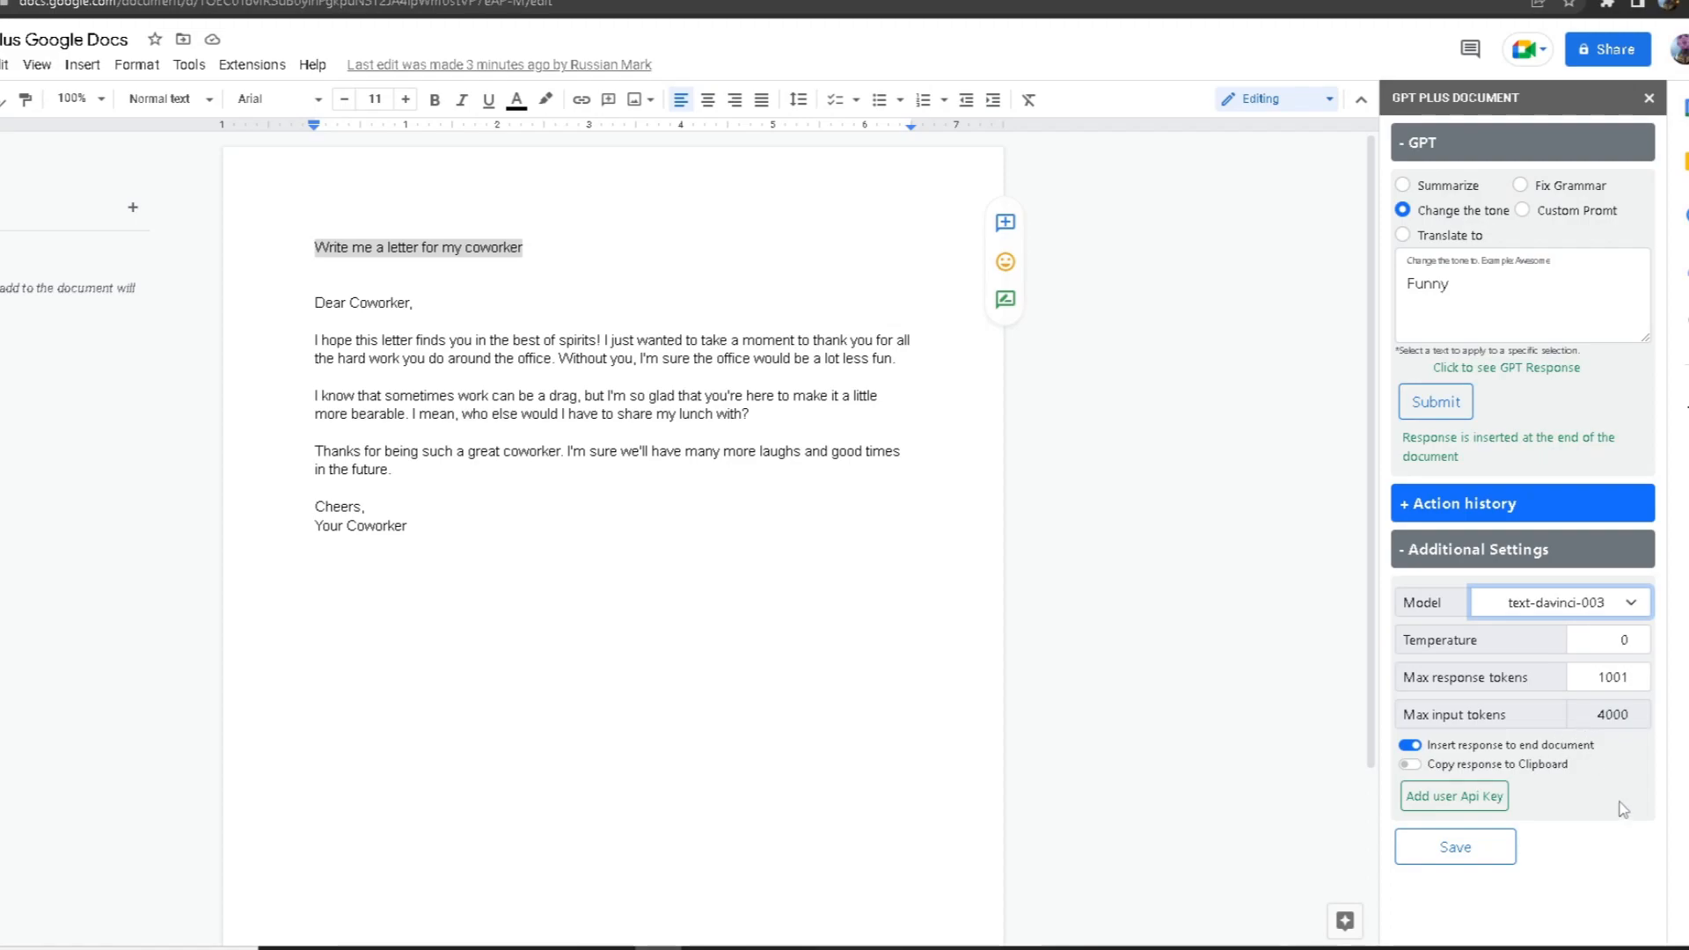
pyautogui.click(1639, 635)
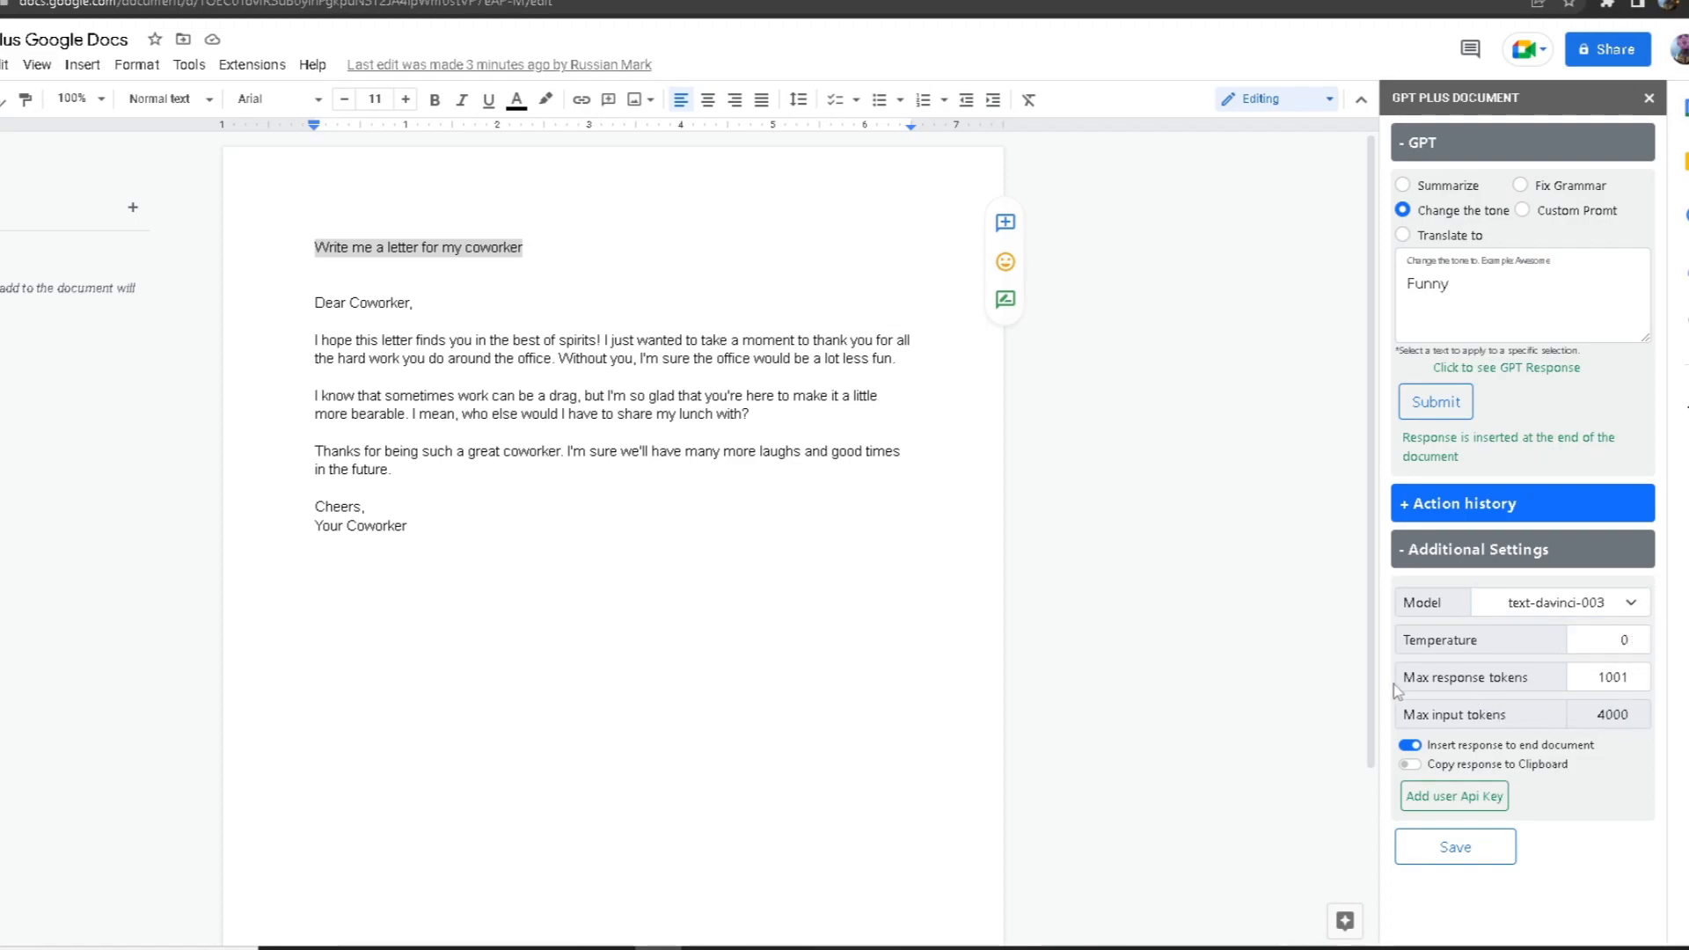
pyautogui.moveTo(1533, 705)
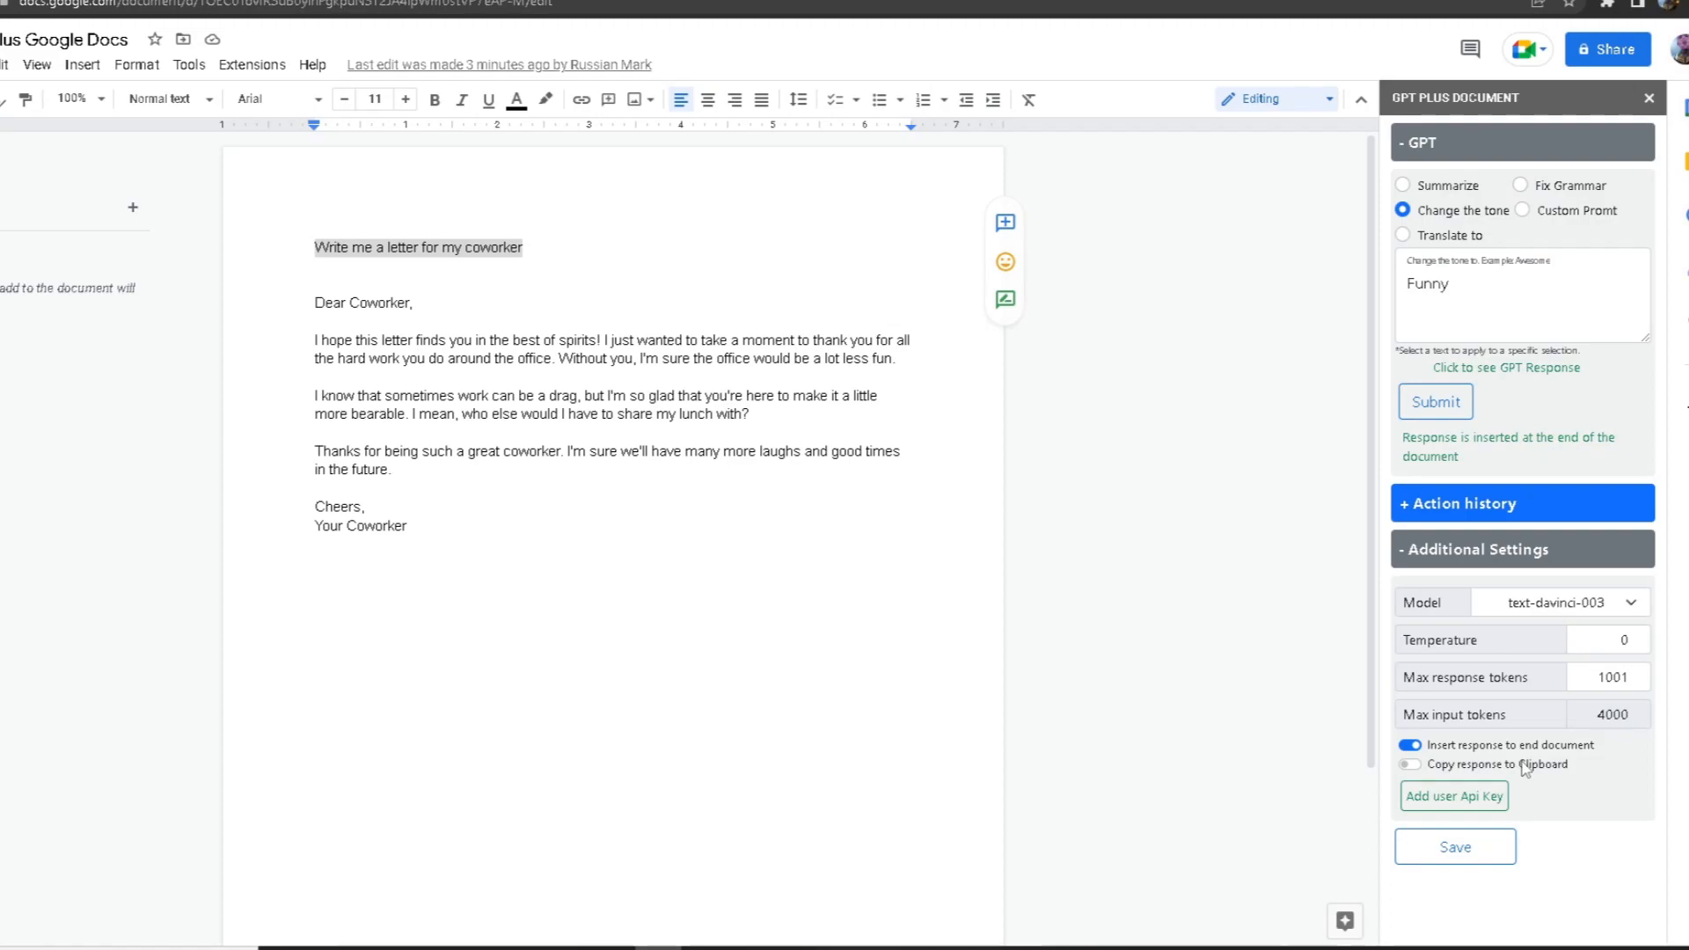
pyautogui.click(1610, 714)
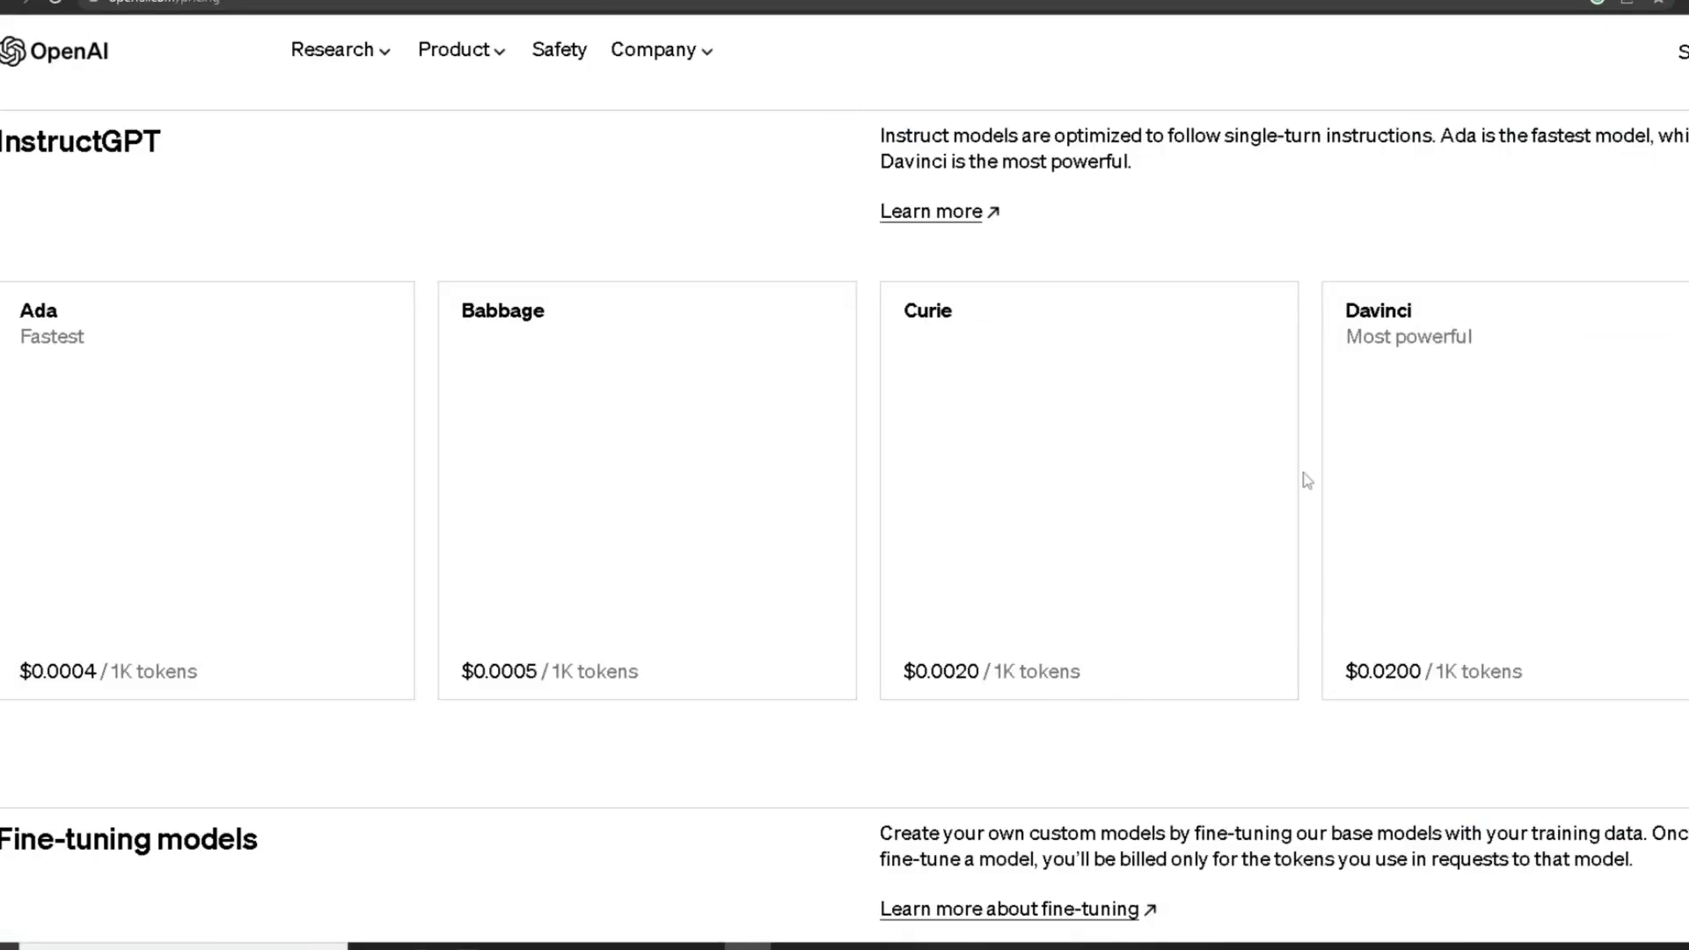
pyautogui.moveTo(1215, 640)
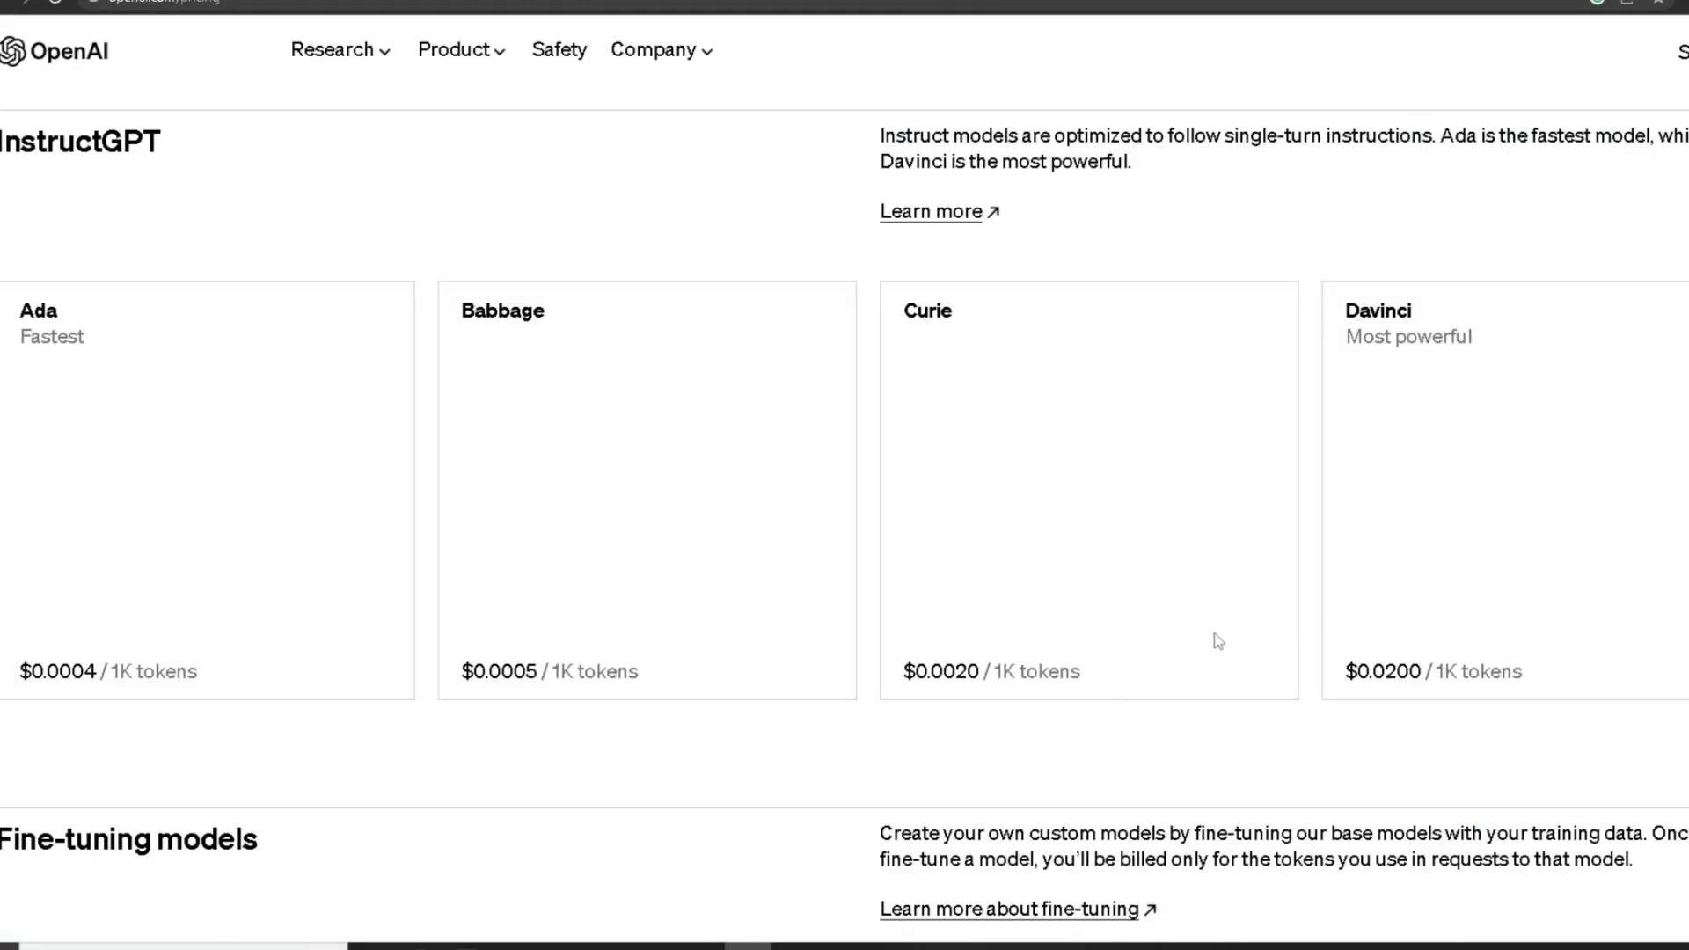
pyautogui.moveTo(121, 360)
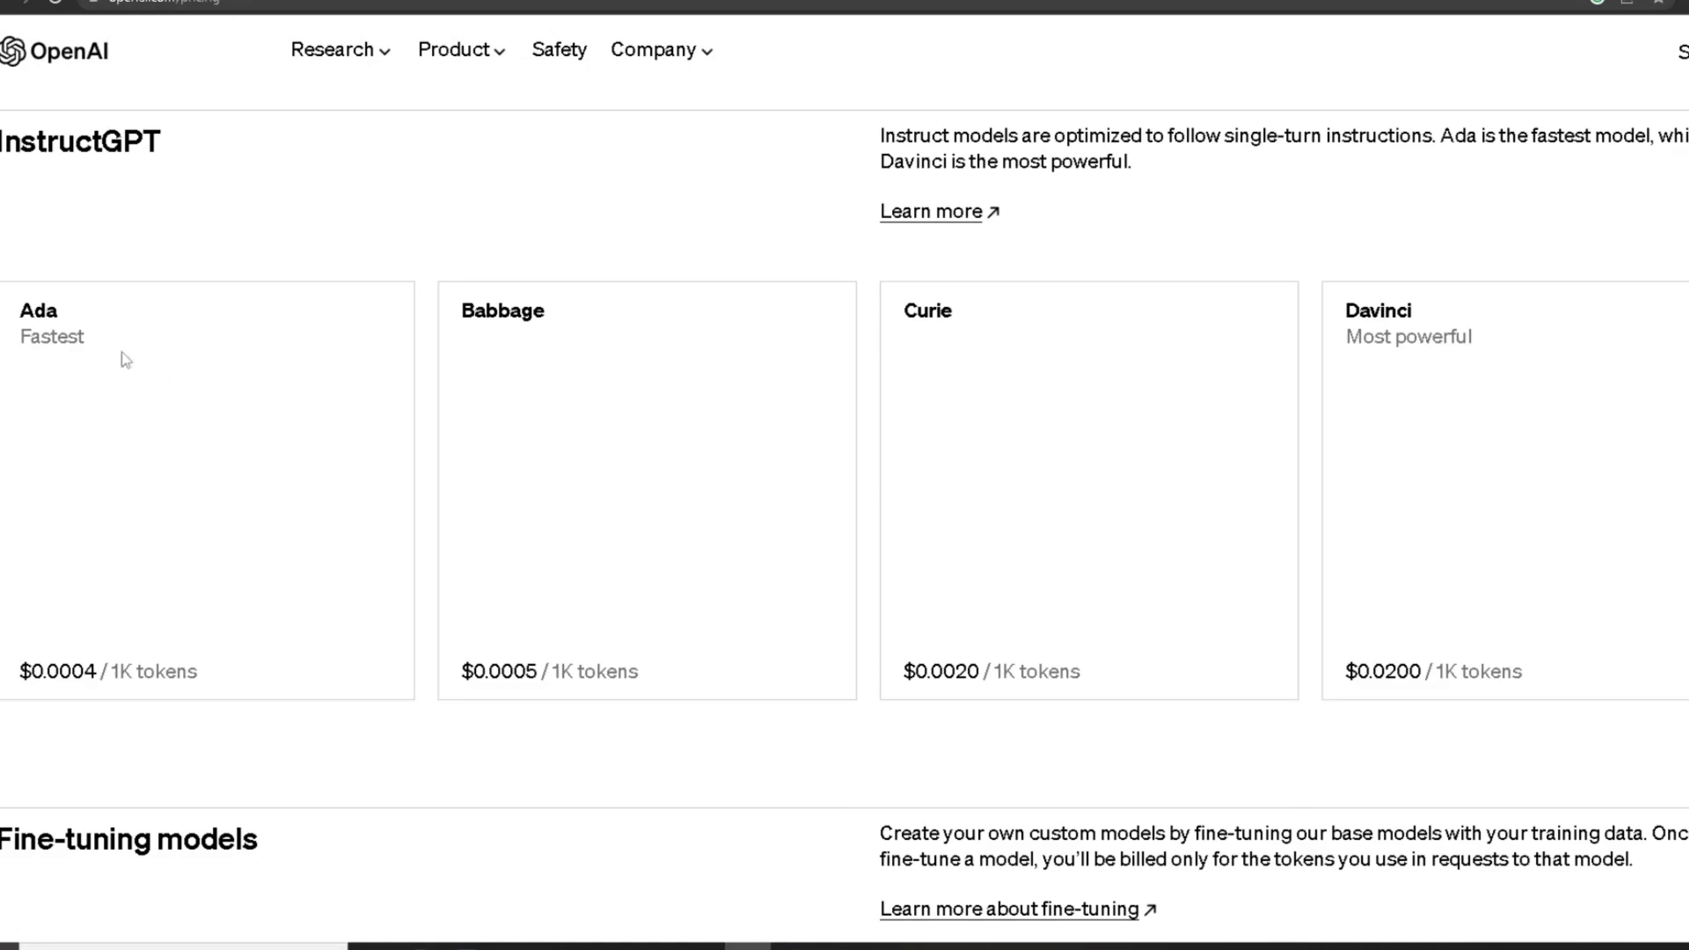
pyautogui.moveTo(33, 729)
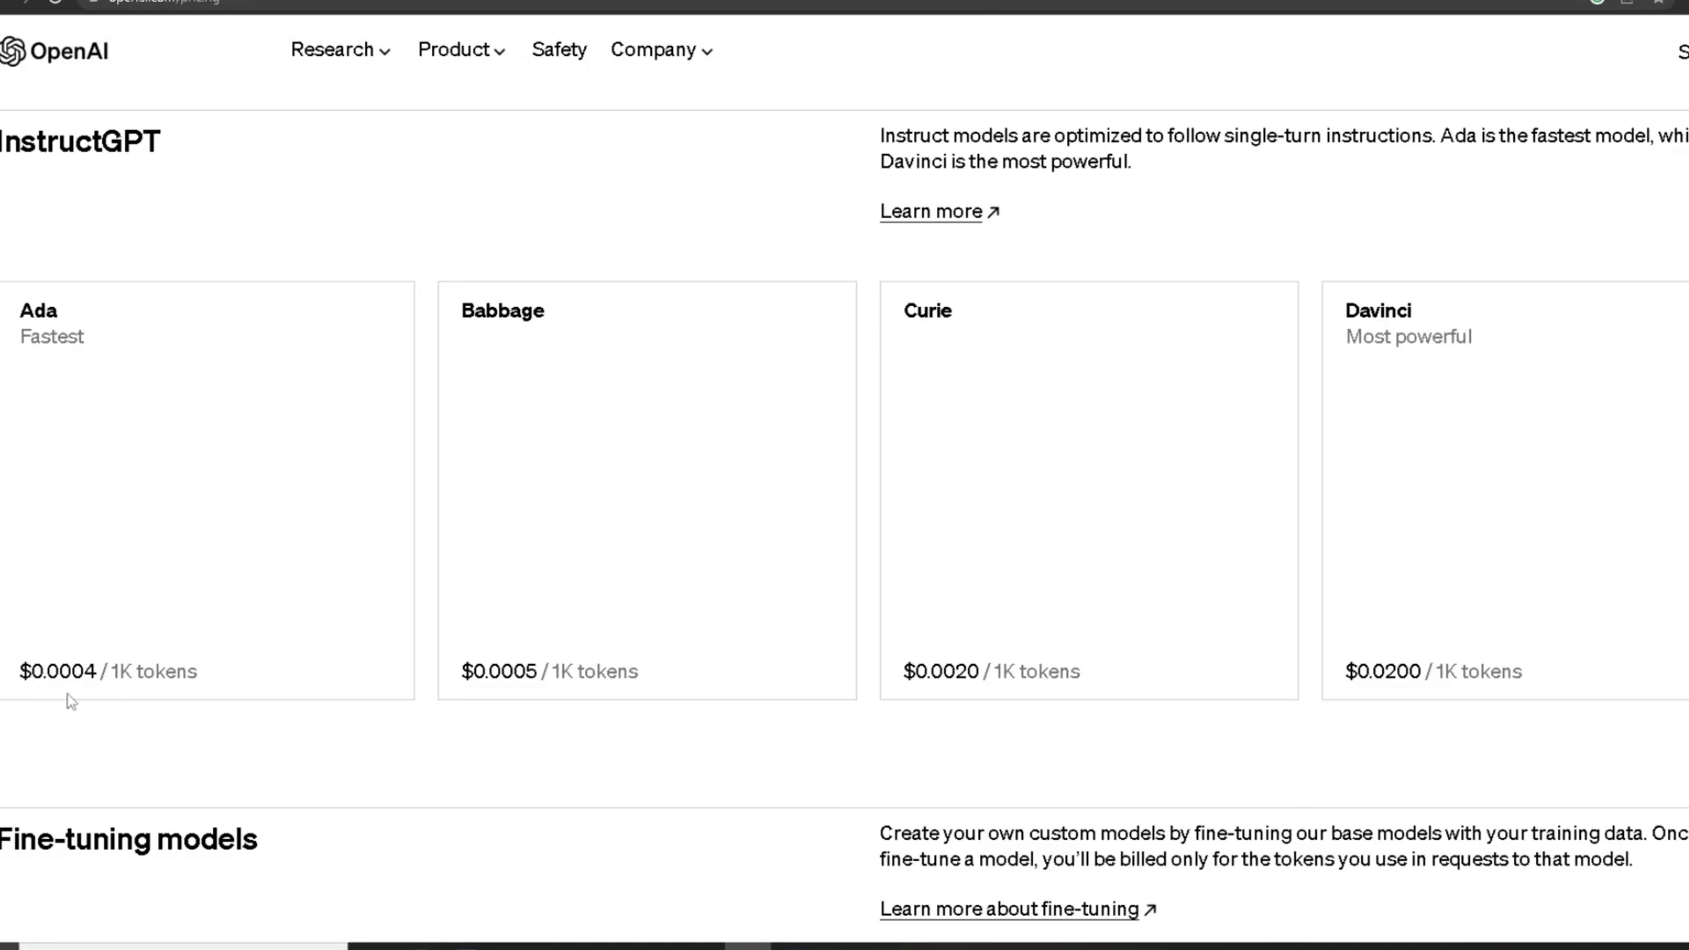
pyautogui.moveTo(72, 615)
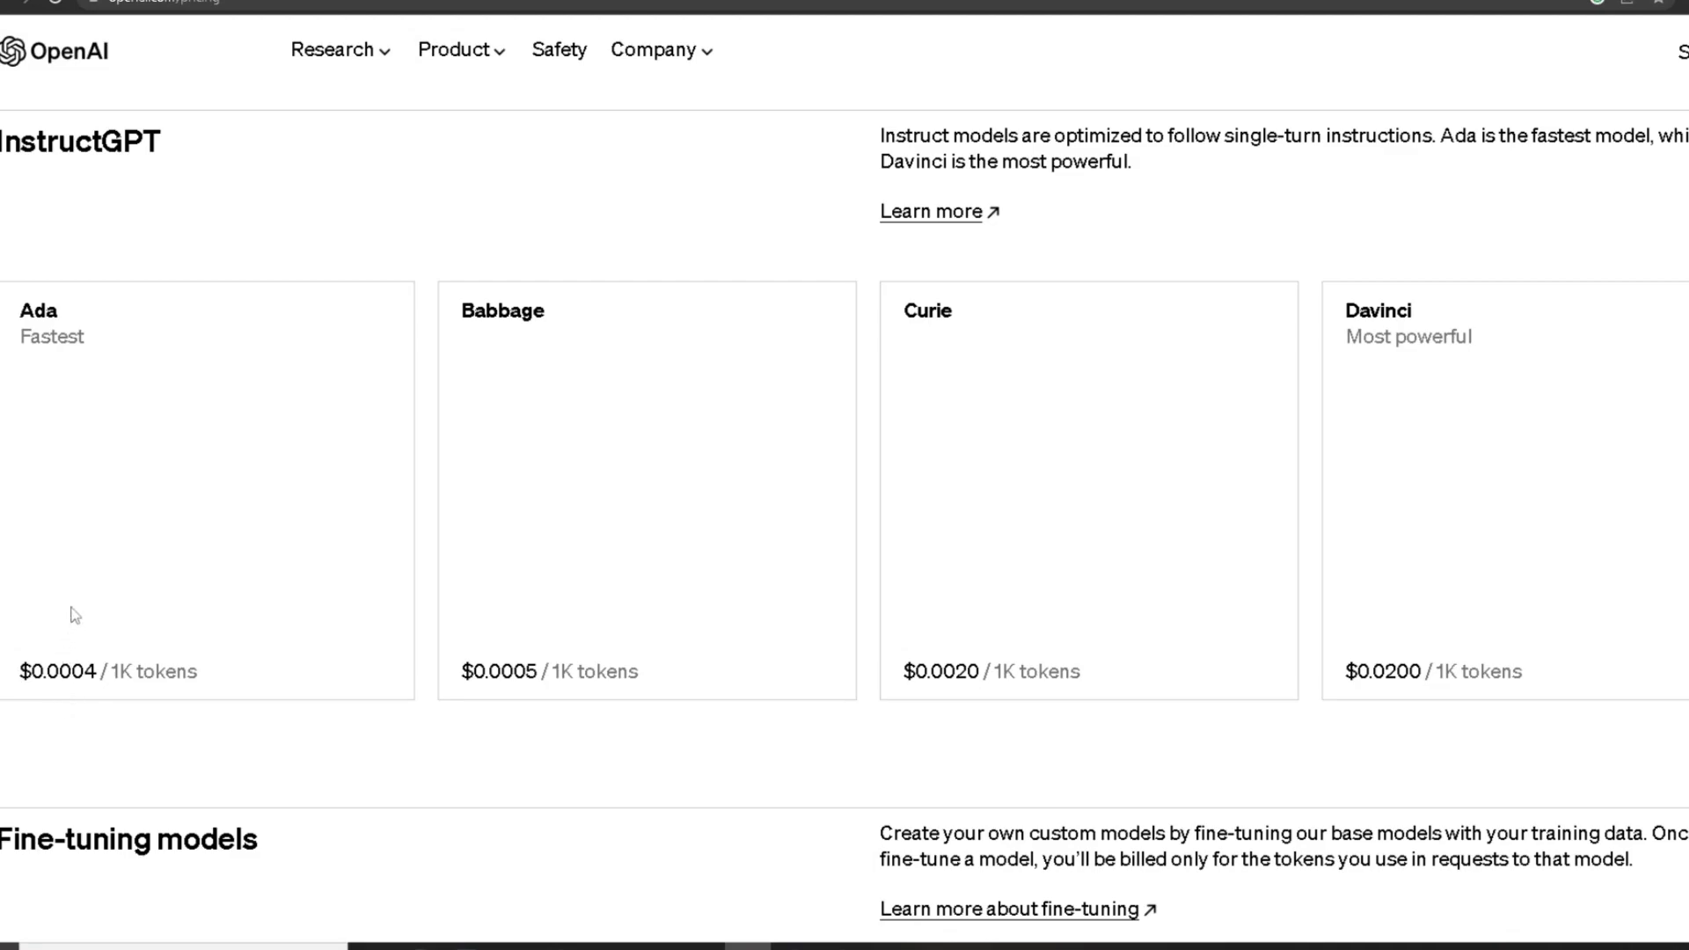
pyautogui.moveTo(1019, 362)
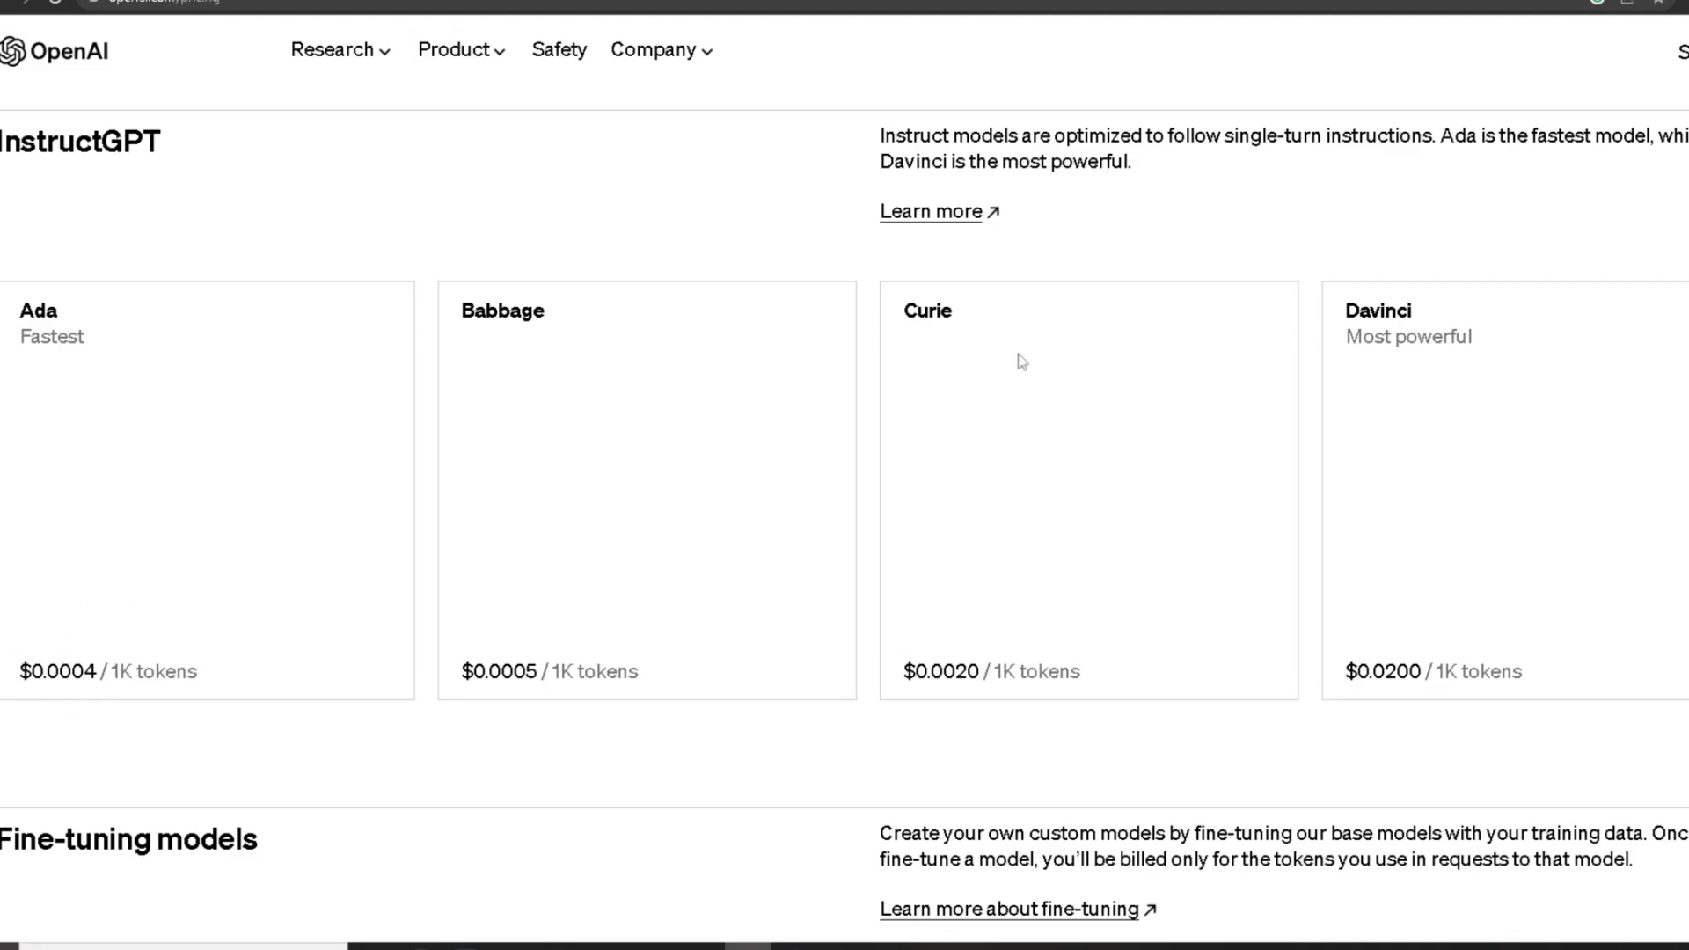
pyautogui.moveTo(1333, 371)
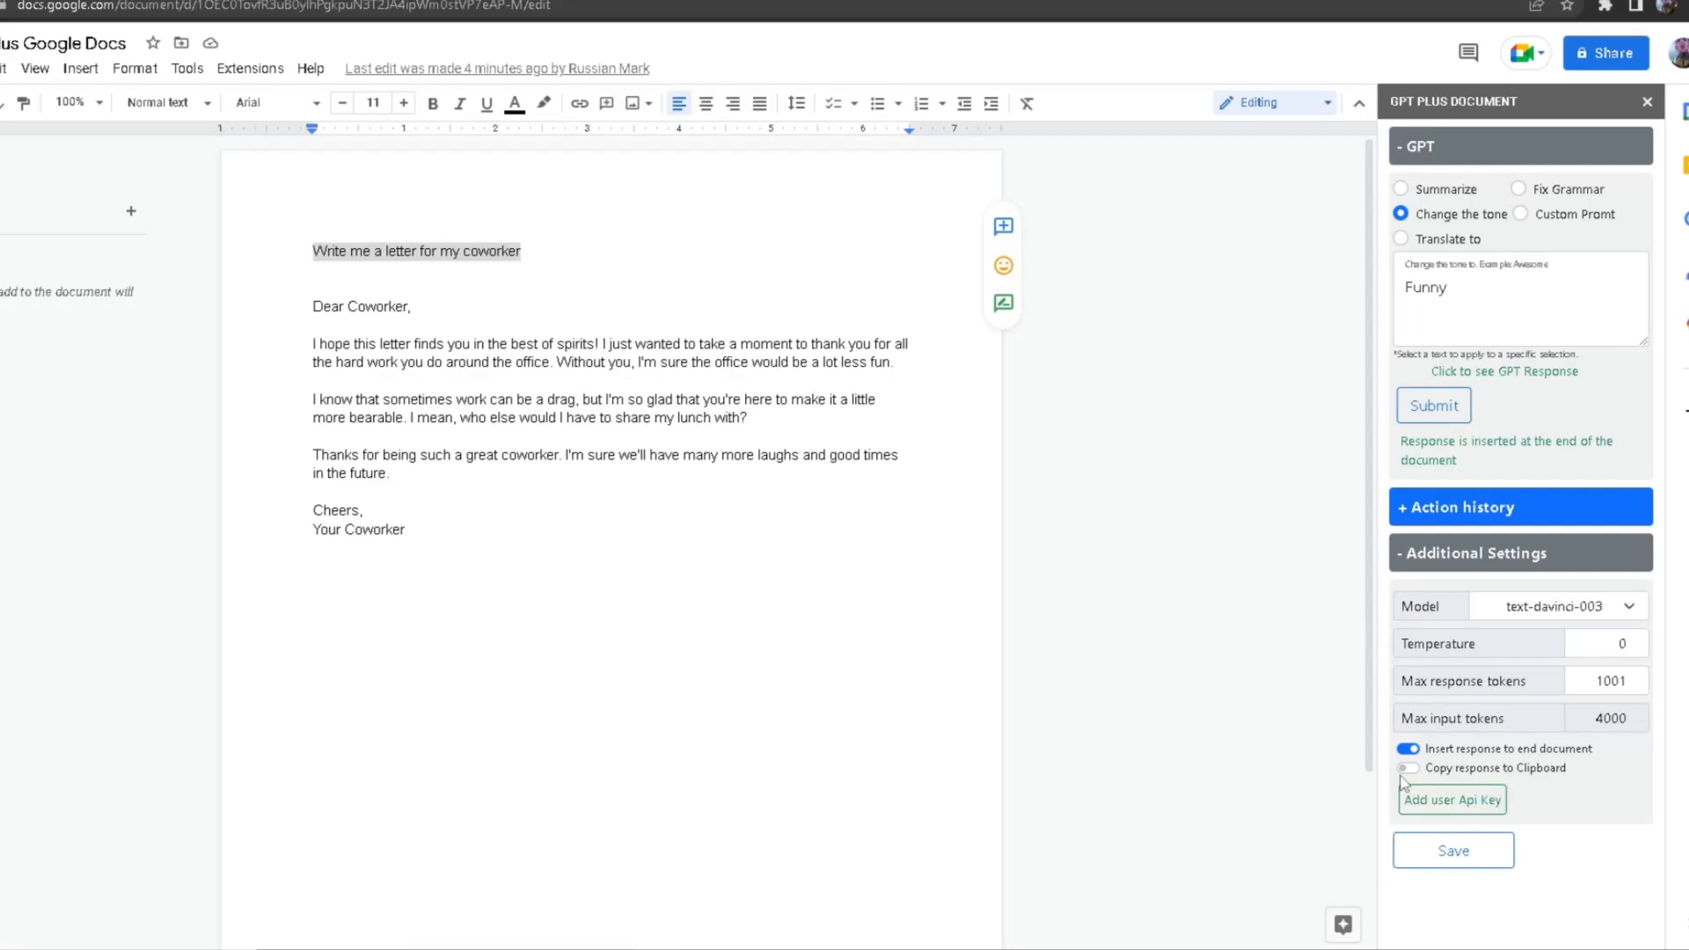
# - Enable 'Copy response to Clipboard', save the GPT Plus settings, and open Add user Api Key
pyautogui.click(1408, 769)
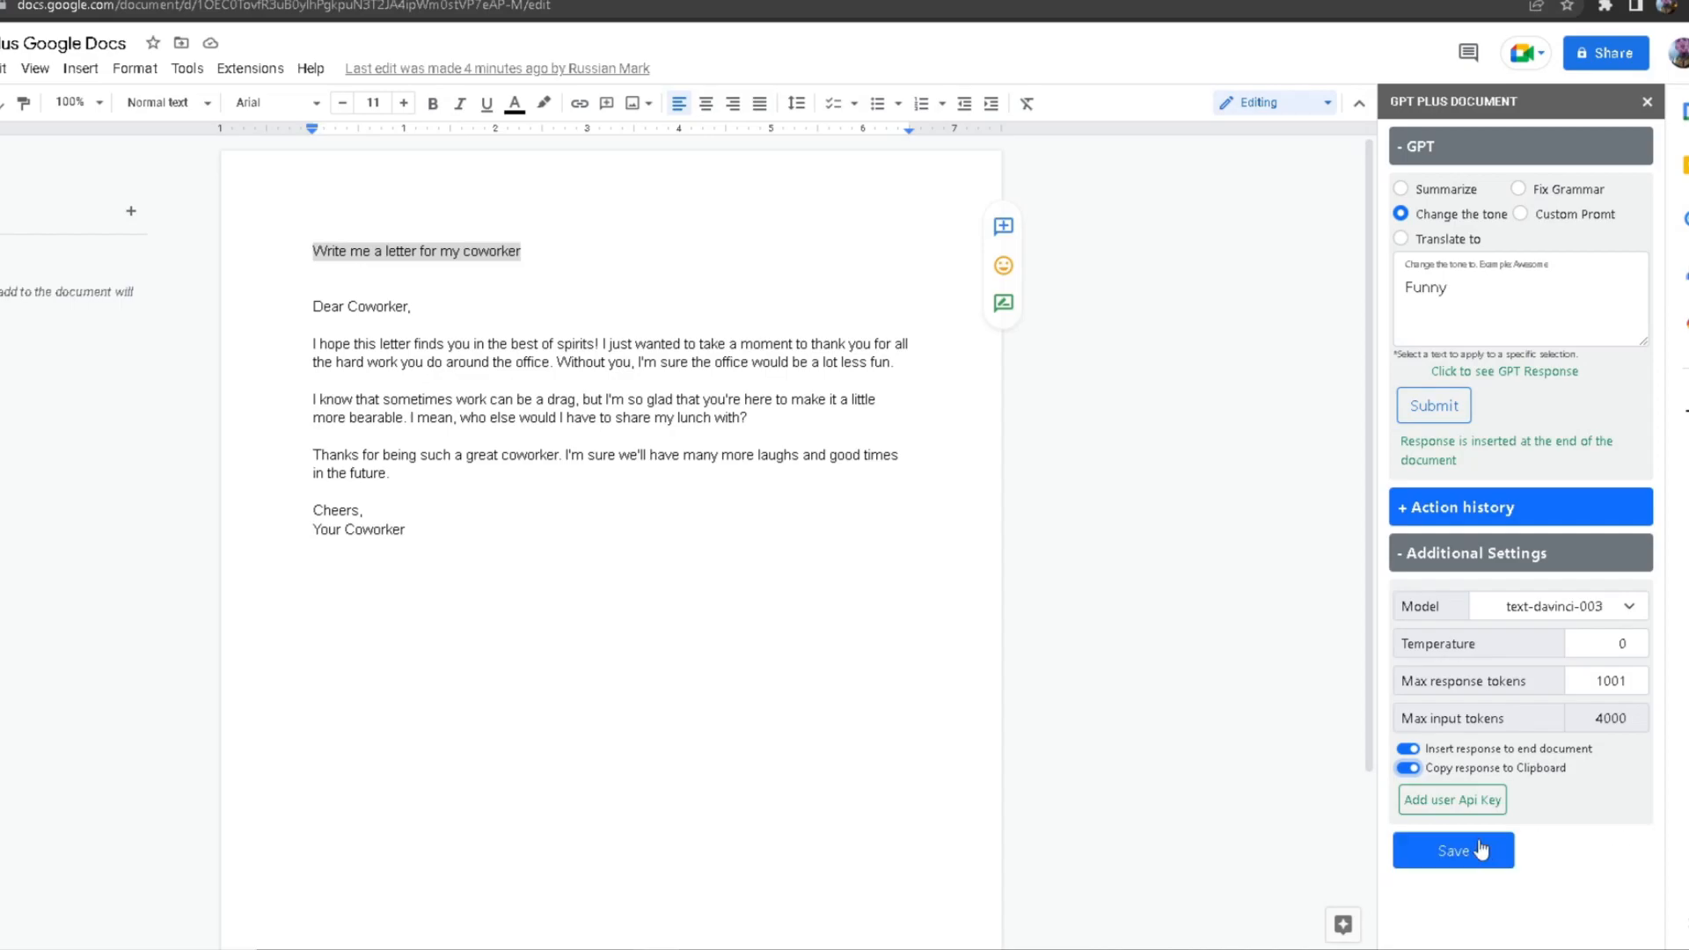
pyautogui.click(1452, 800)
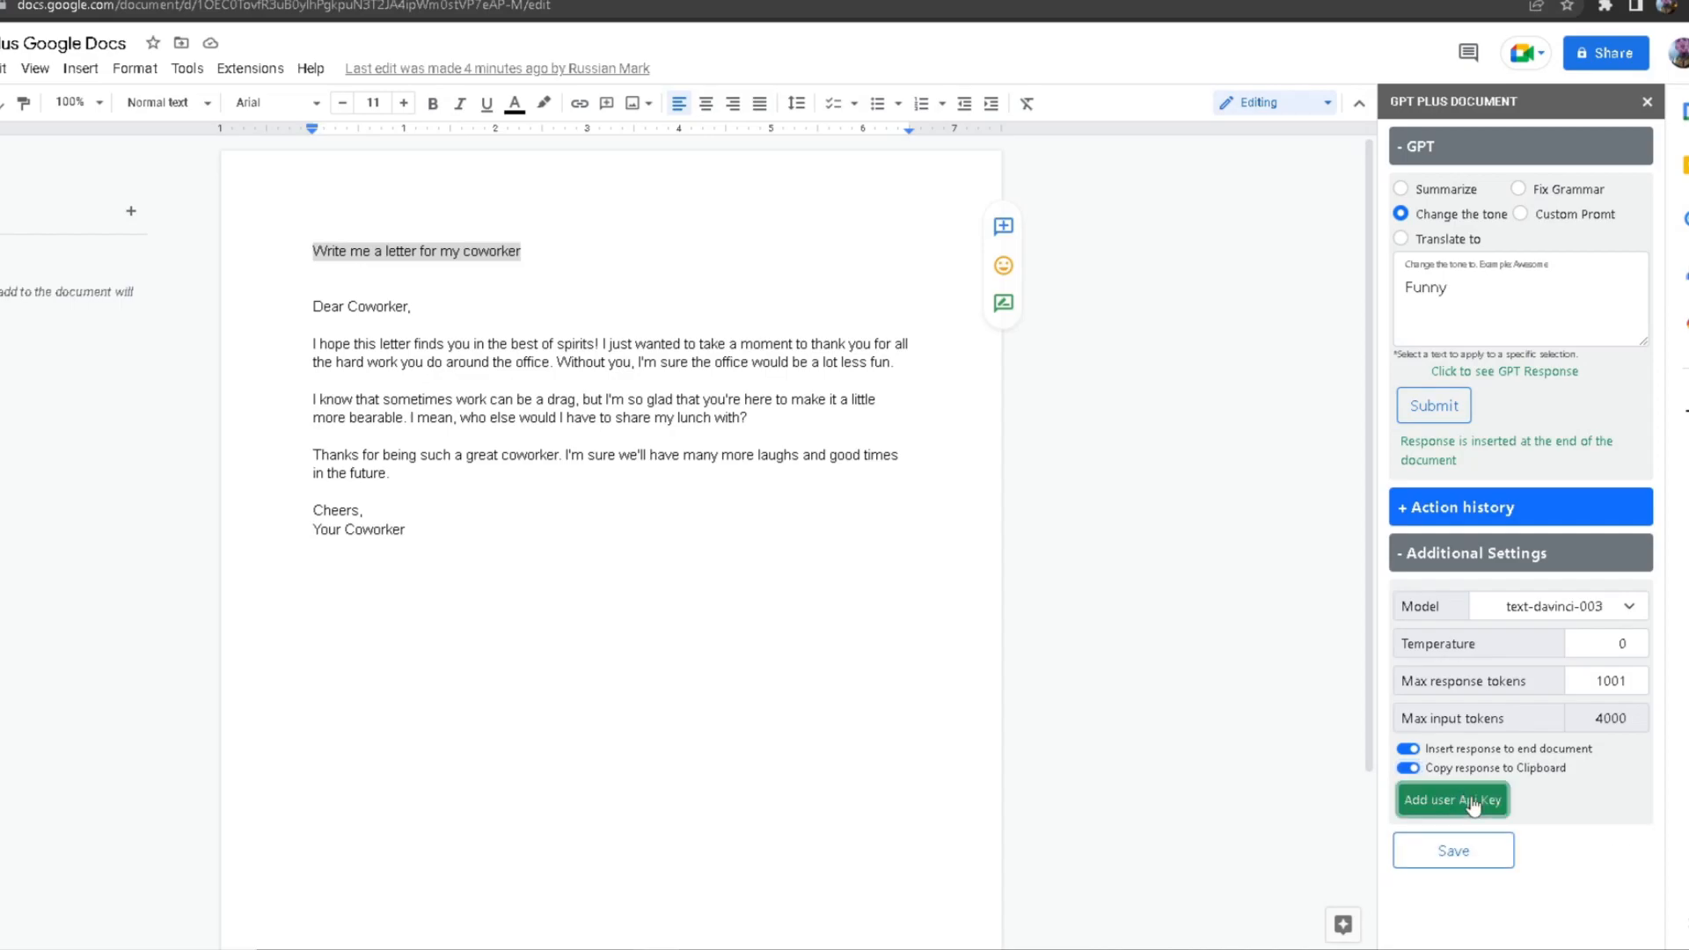
pyautogui.click(1454, 800)
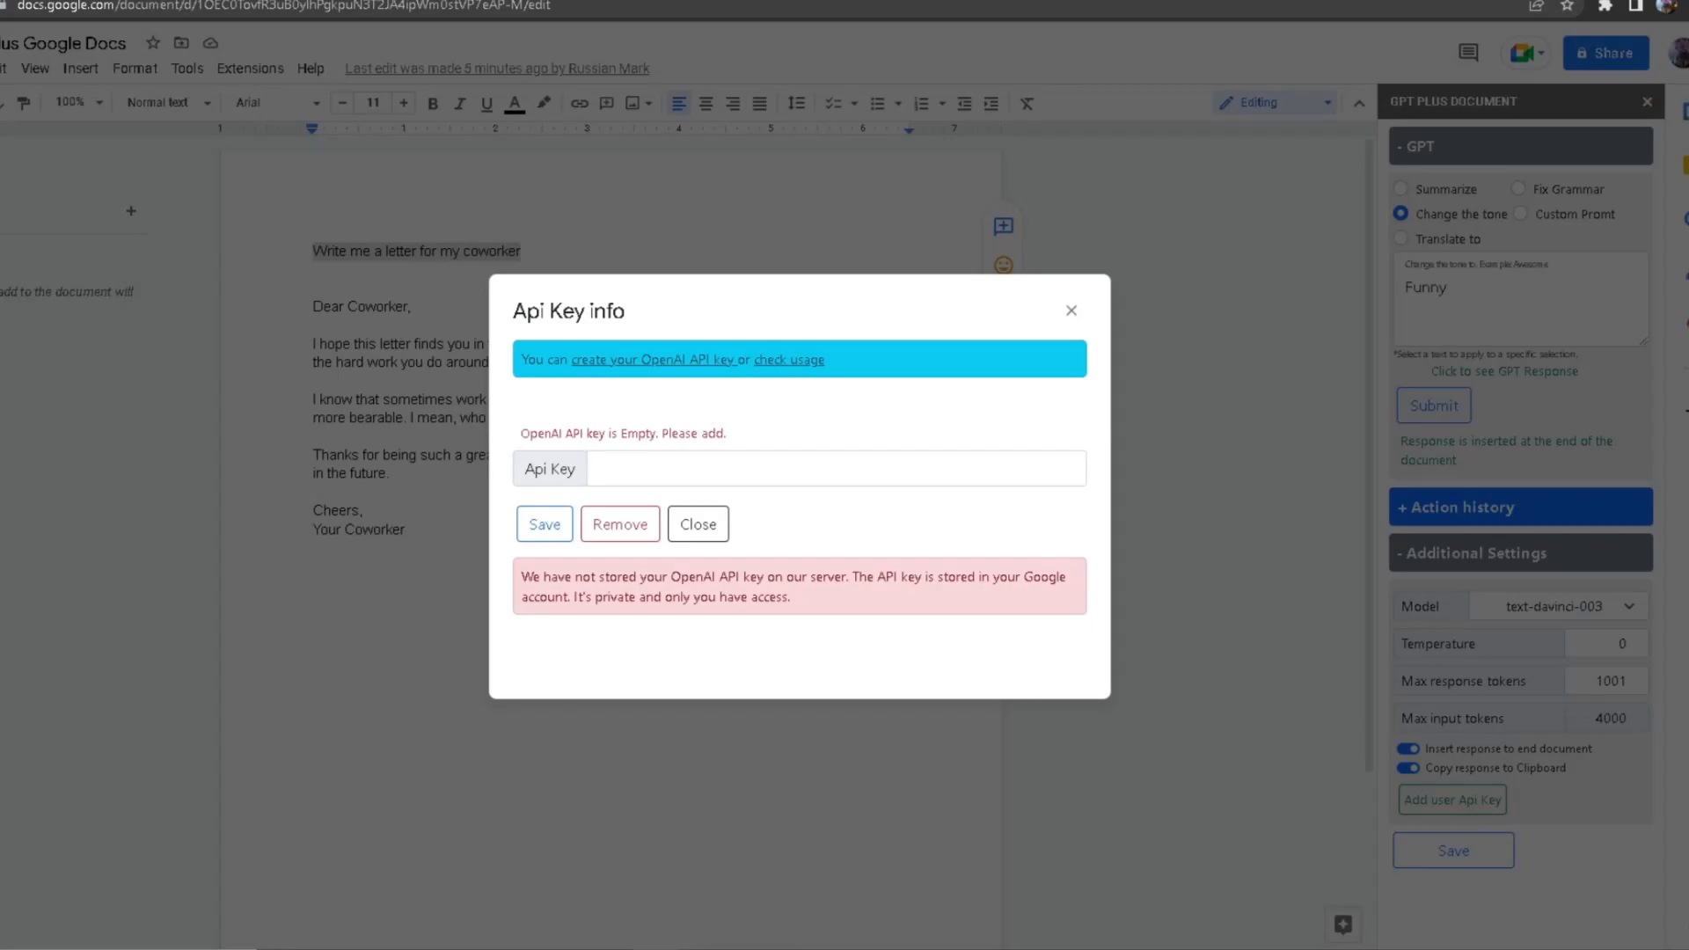
# - Review the Api Key info dialog and close it without entering a key
pyautogui.click(780, 468)
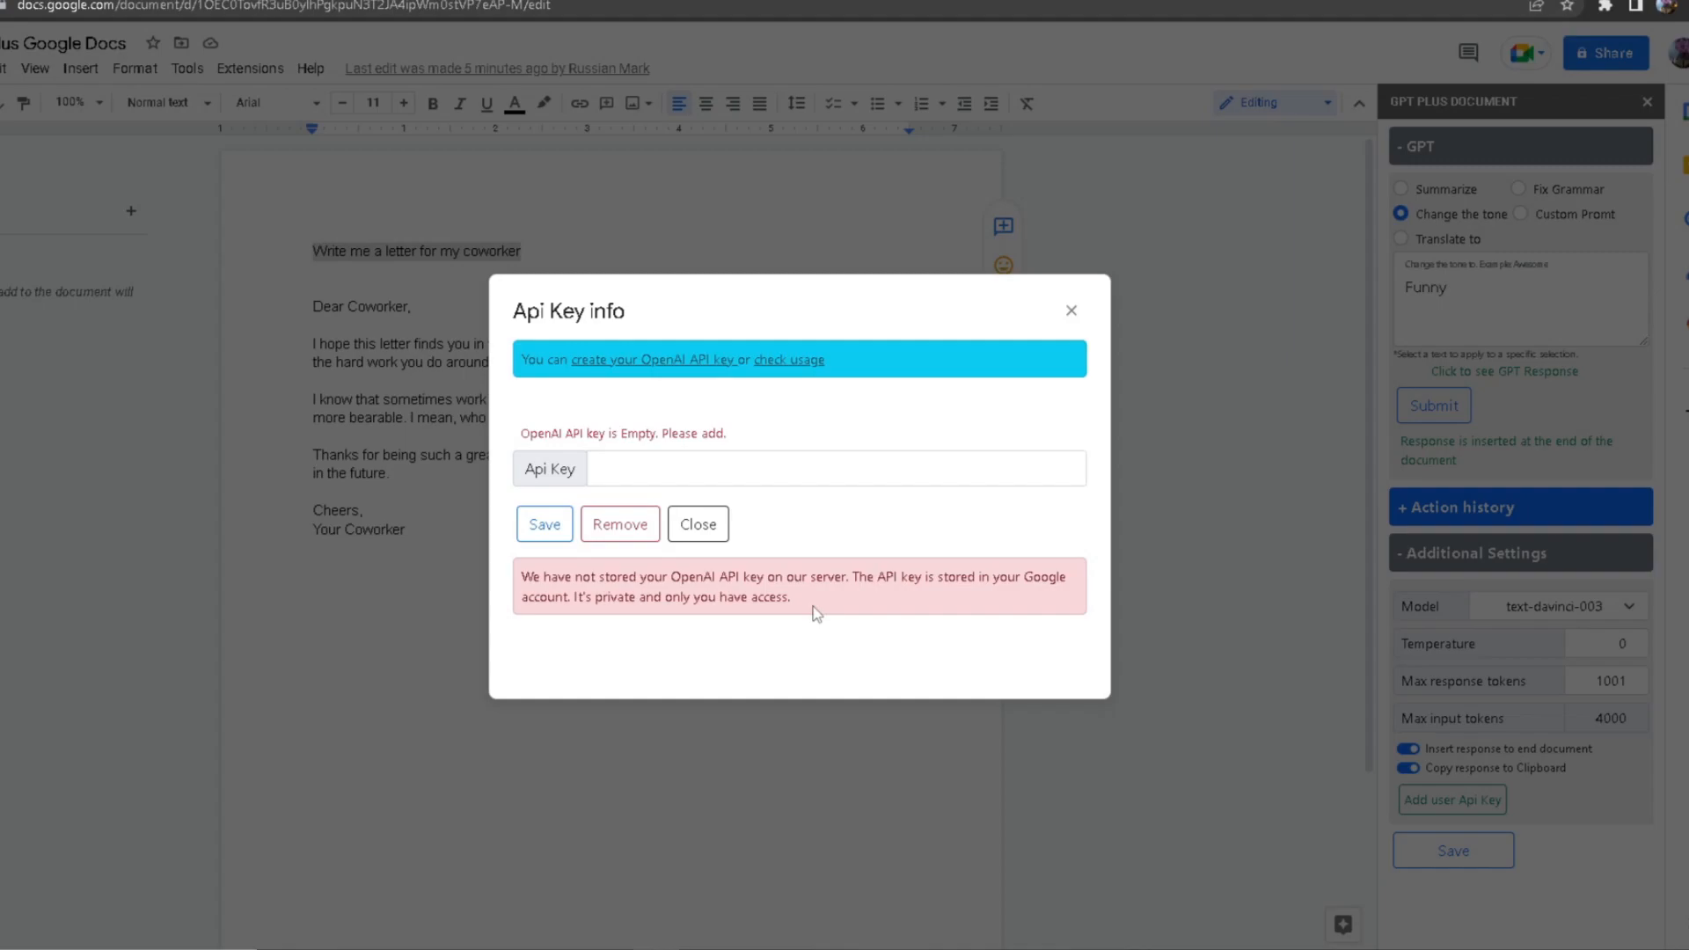
pyautogui.click(653, 360)
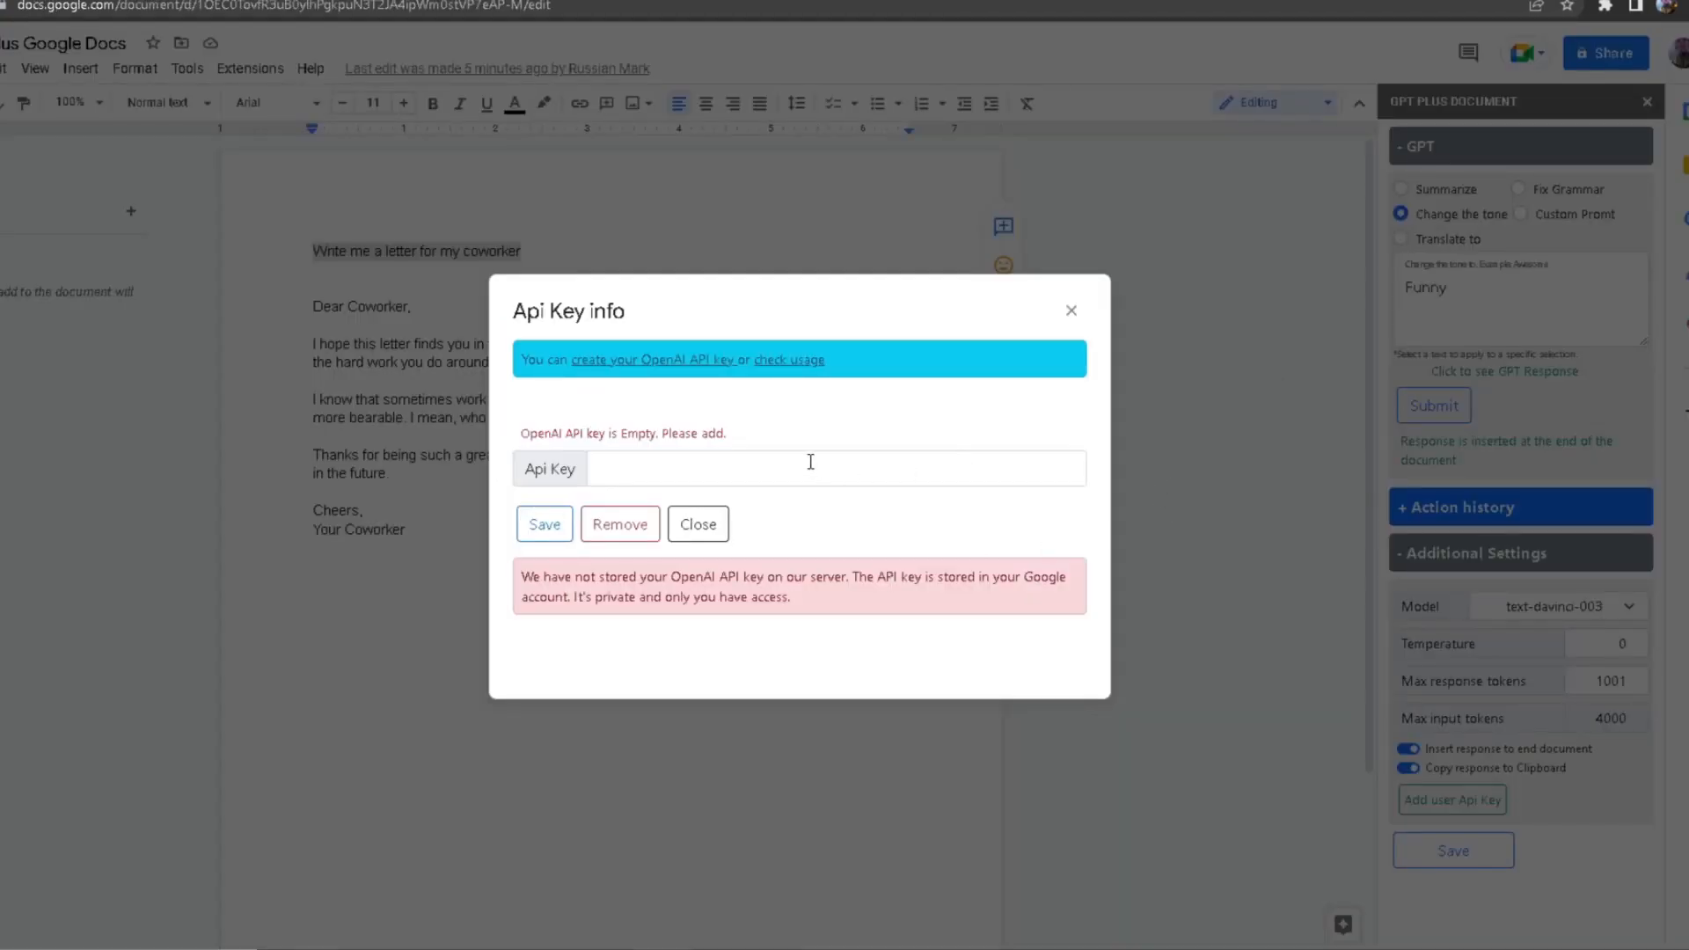
pyautogui.moveTo(821, 429)
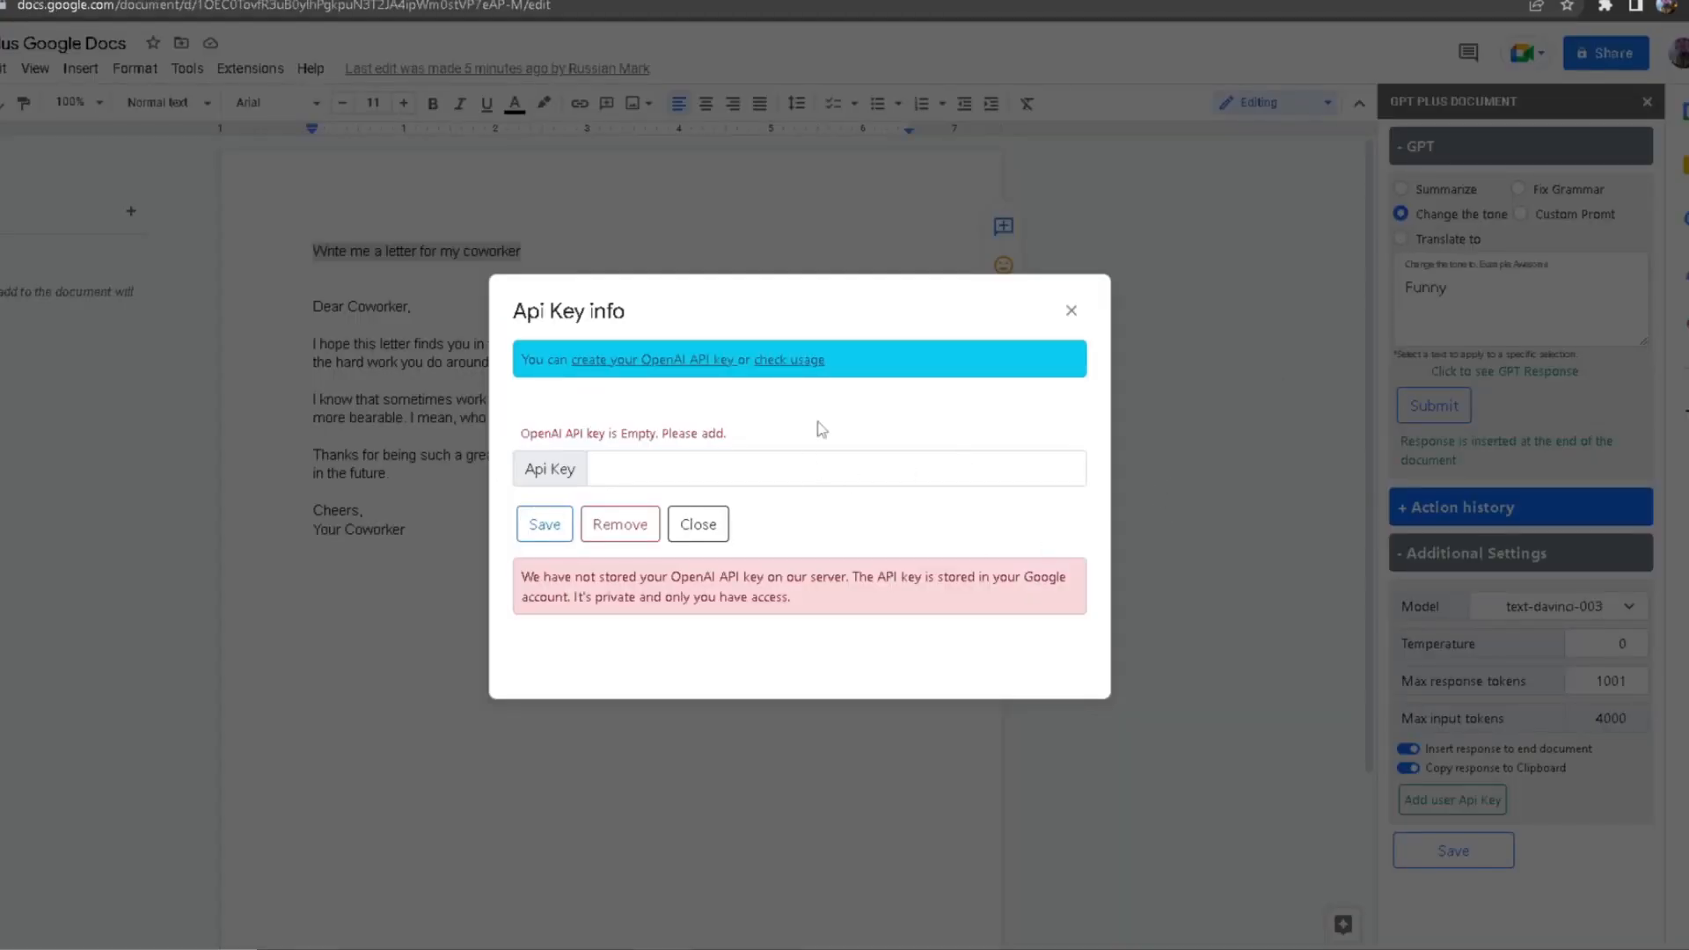
pyautogui.moveTo(954, 355)
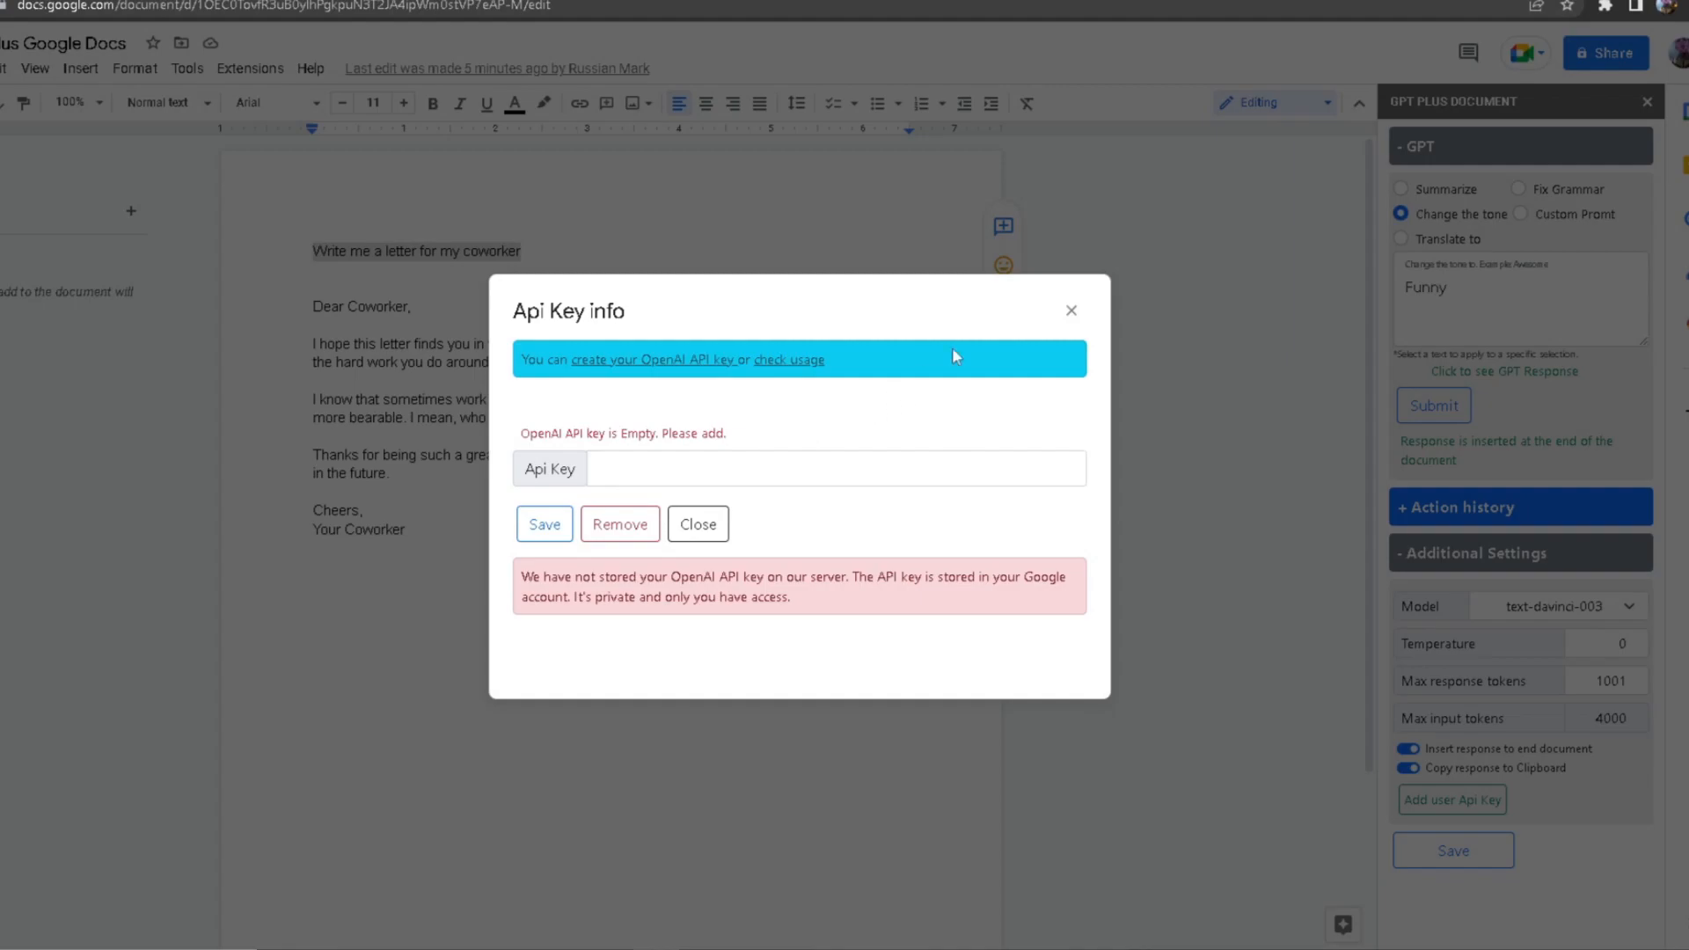
pyautogui.click(698, 523)
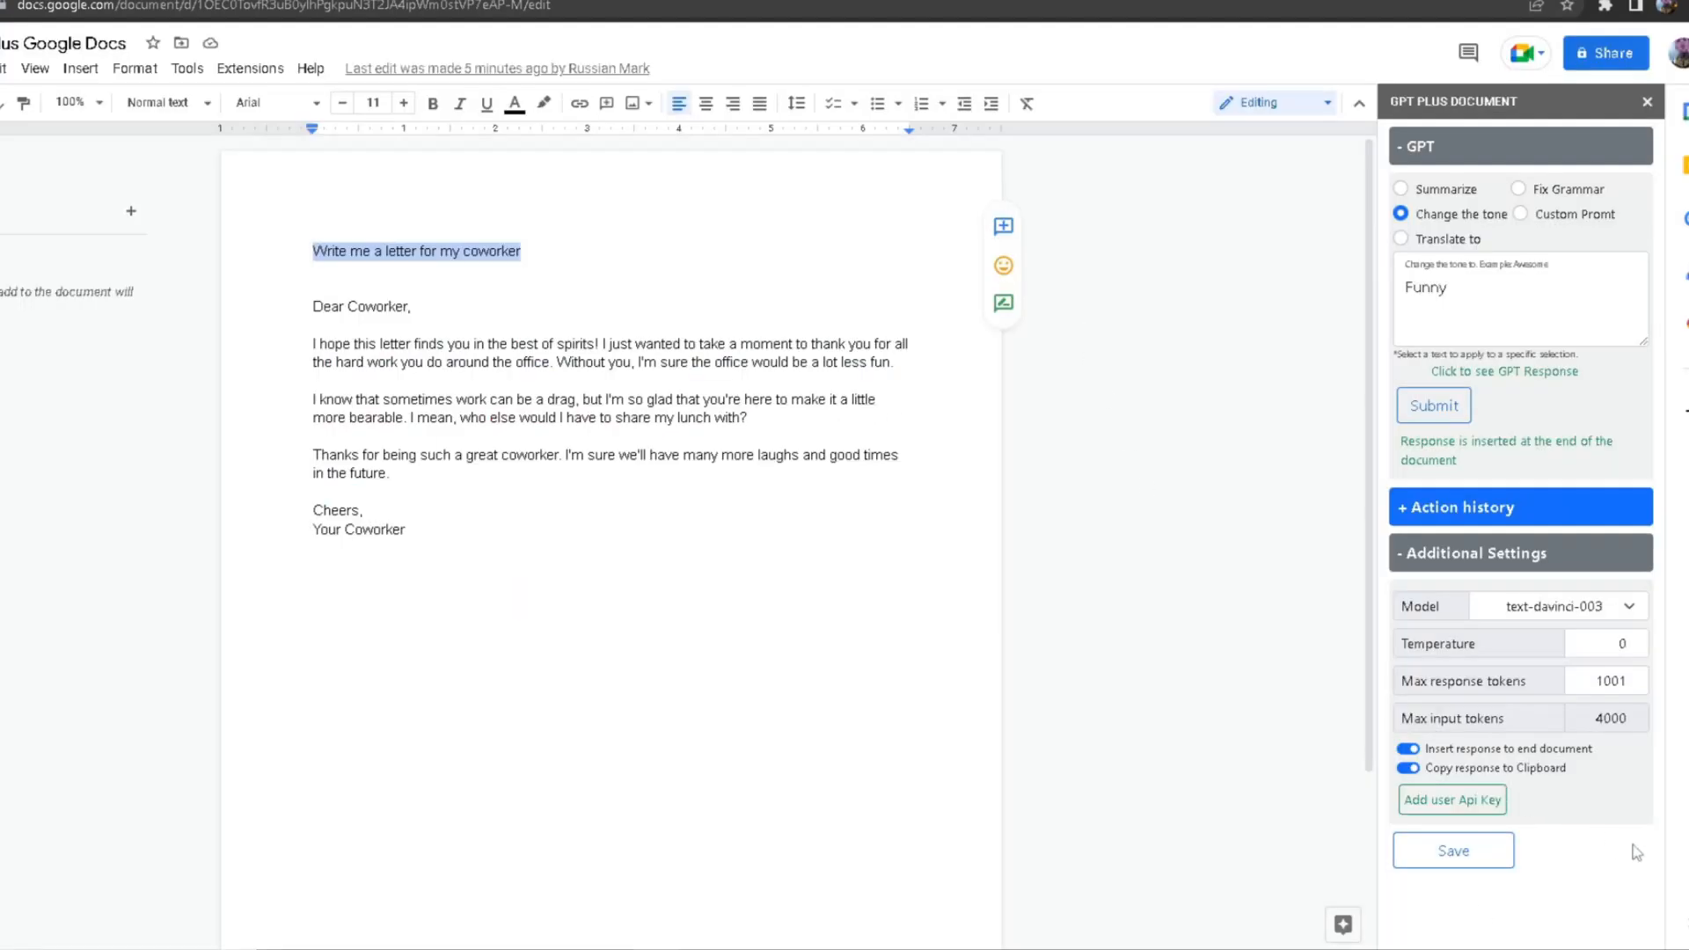